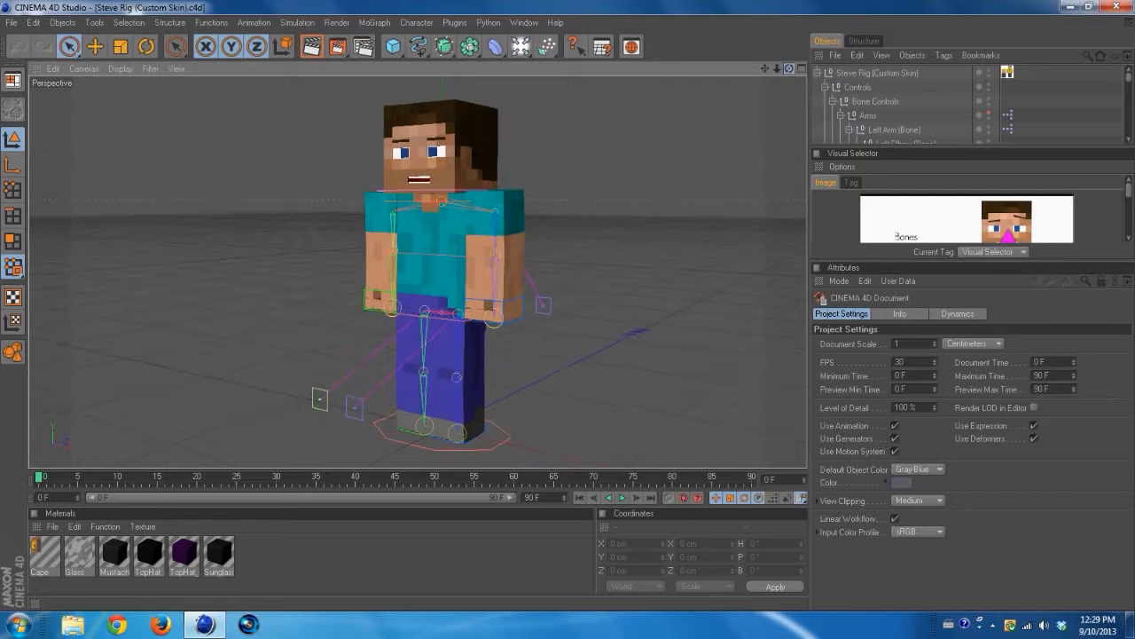
In Render Settings choose the 1024×768 output preset, PNG save format and Best anti-aliasing
click(337, 22)
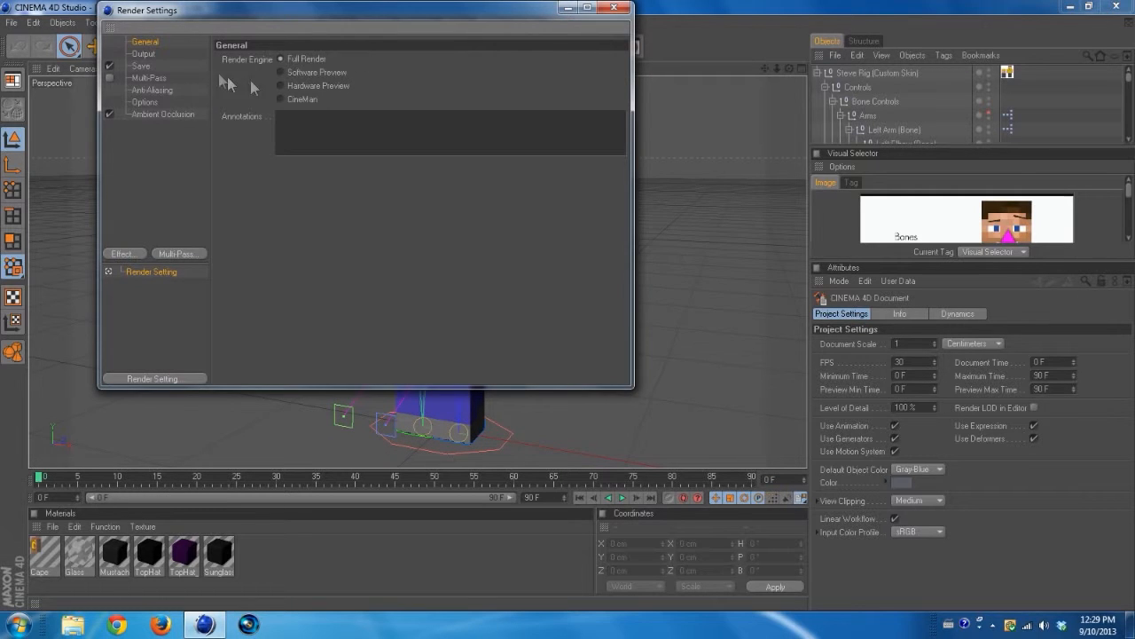
click(142, 54)
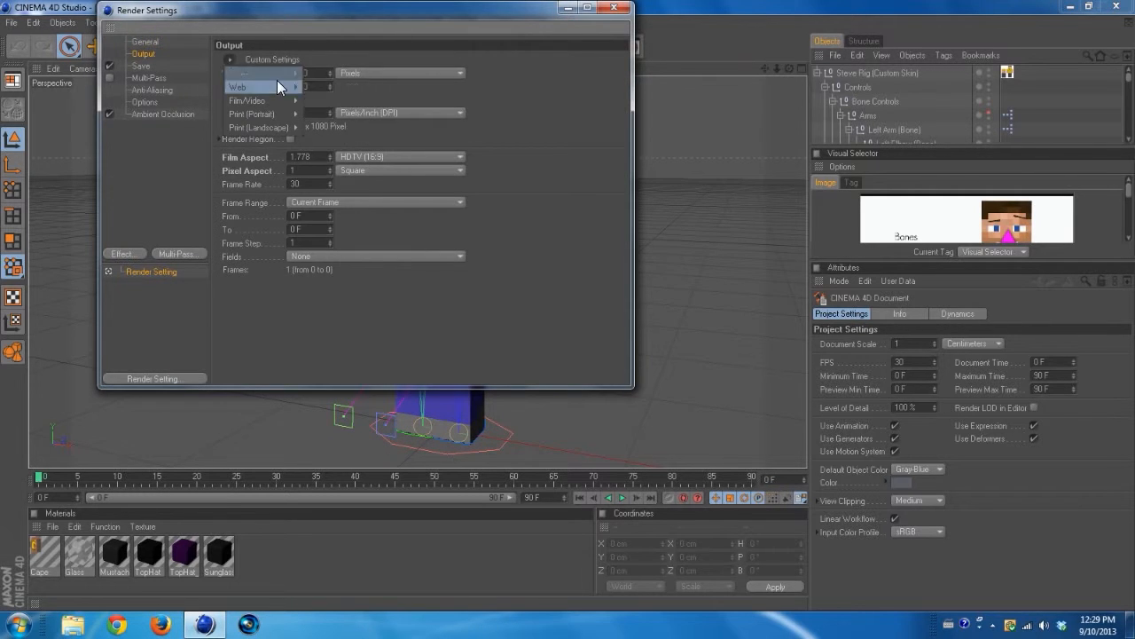
click(245, 85)
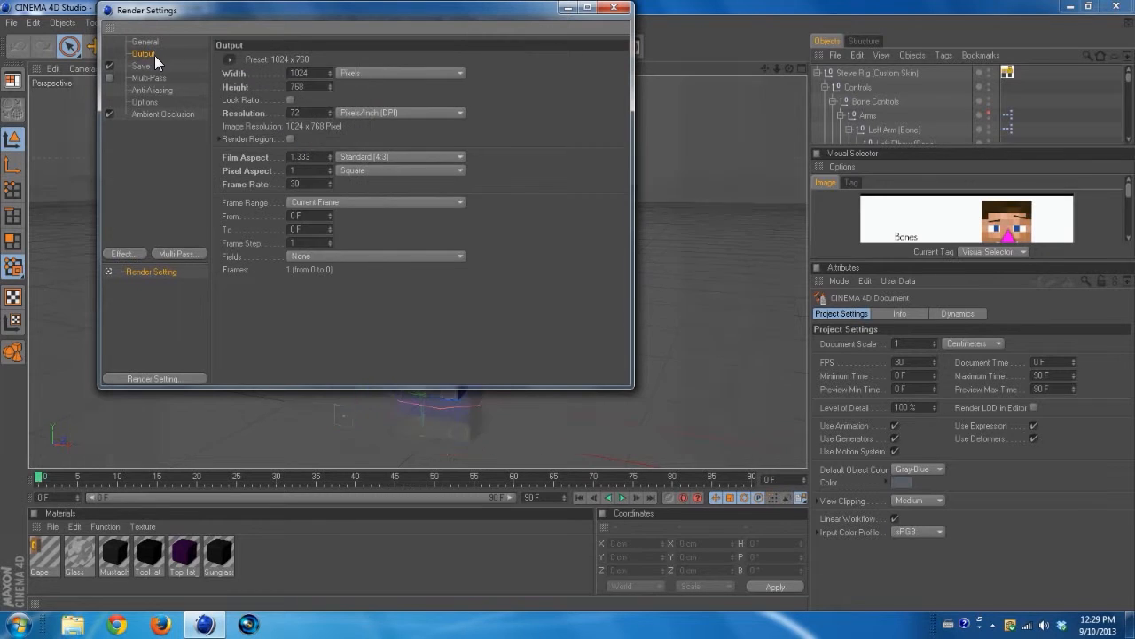
click(142, 65)
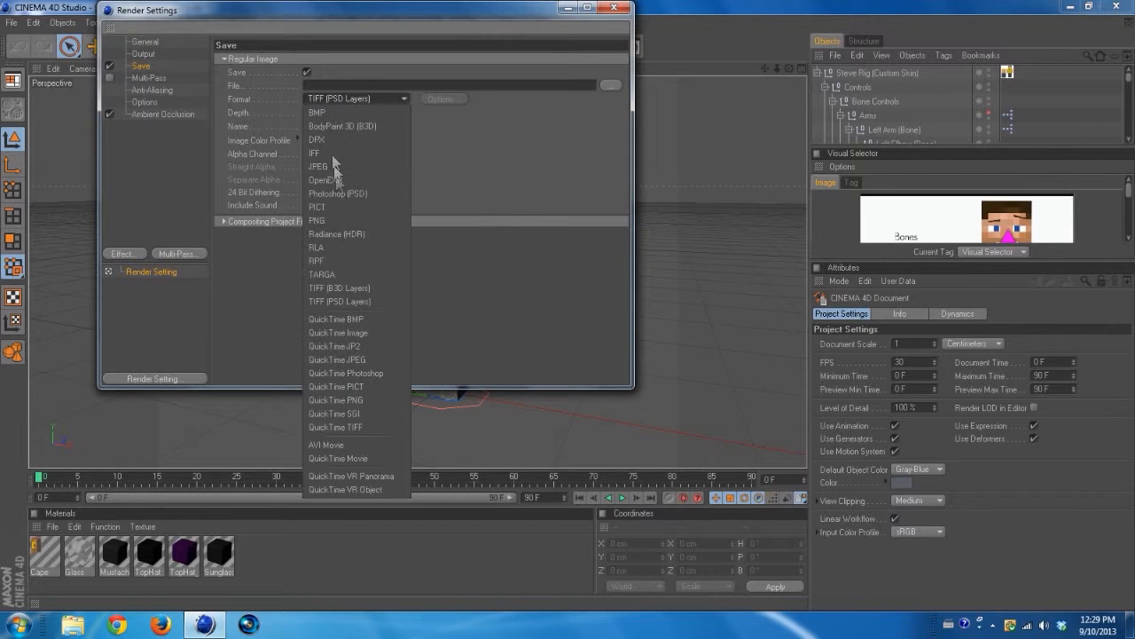
click(316, 220)
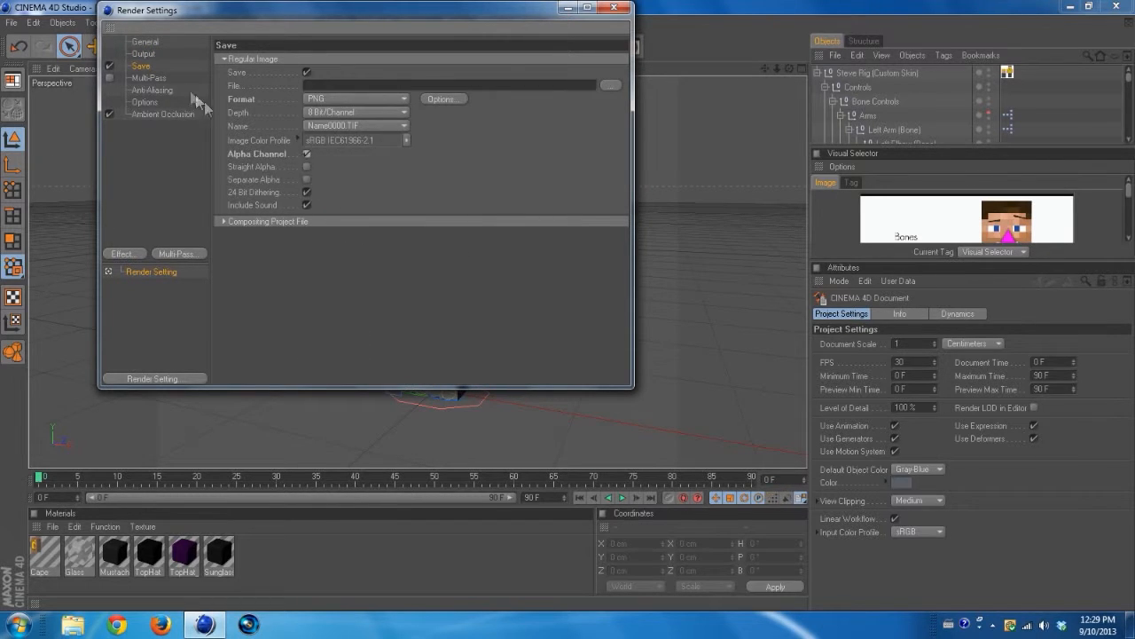
click(153, 89)
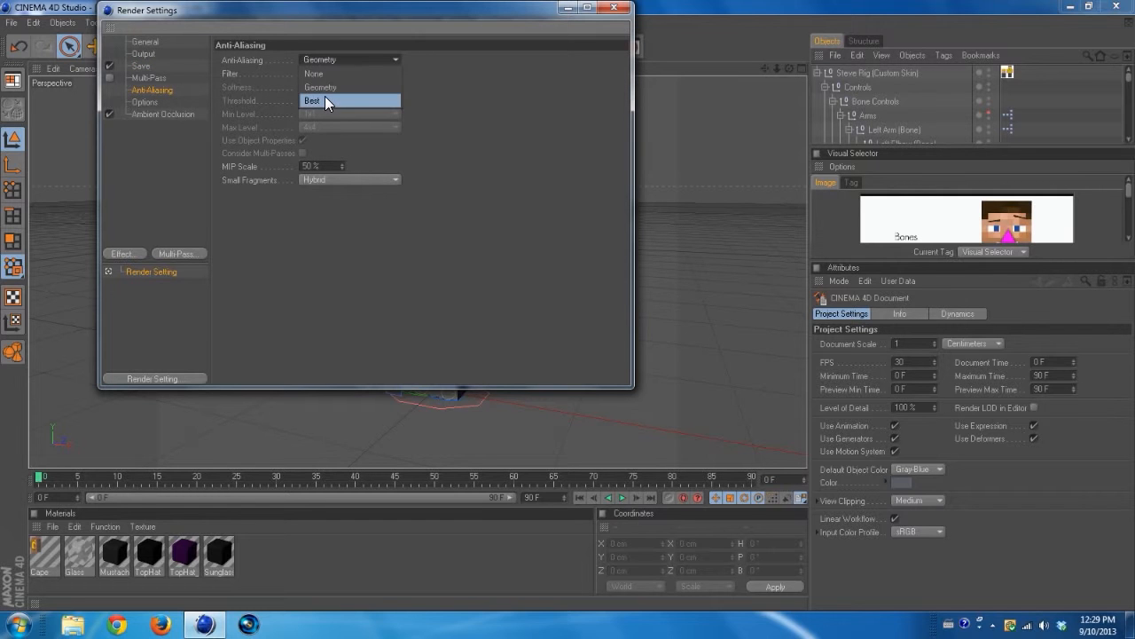
click(614, 8)
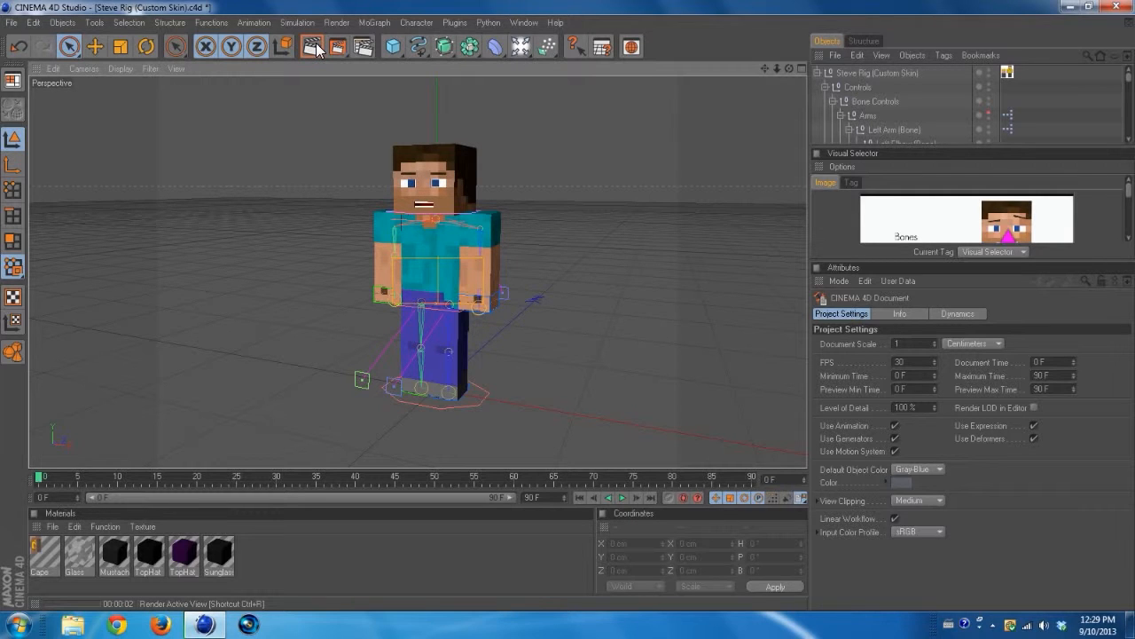
click(312, 46)
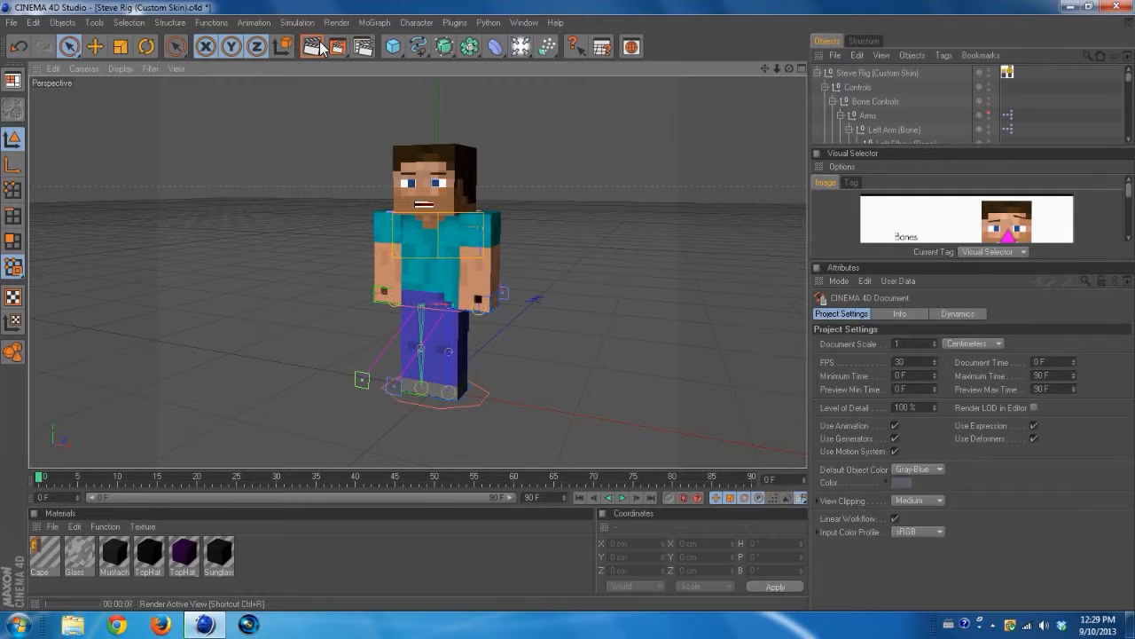
click(362, 46)
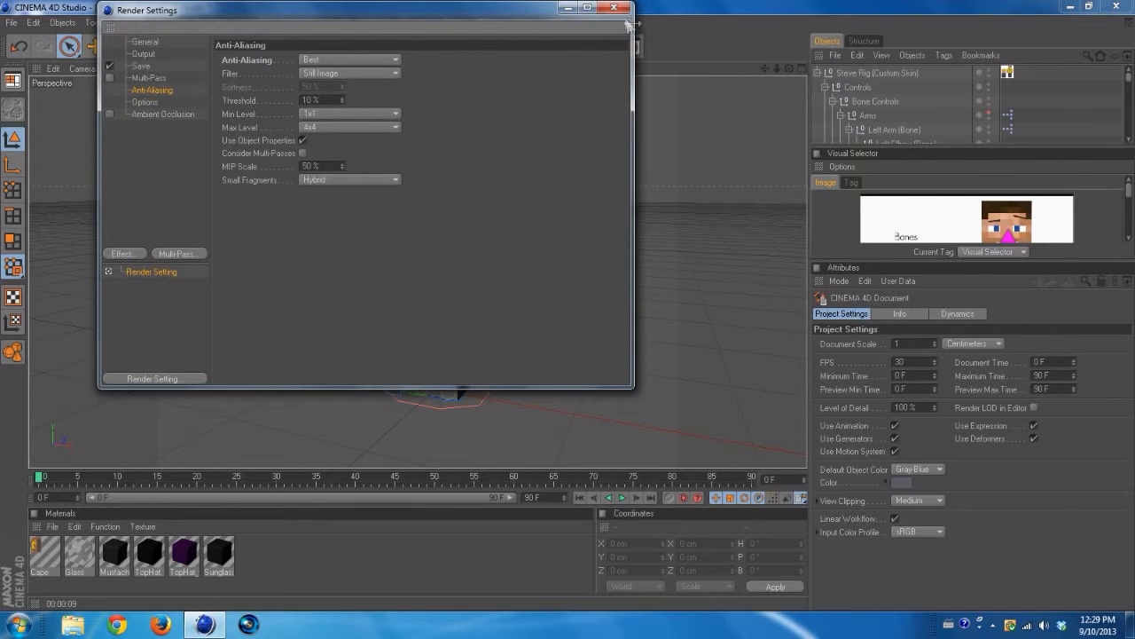
click(614, 8)
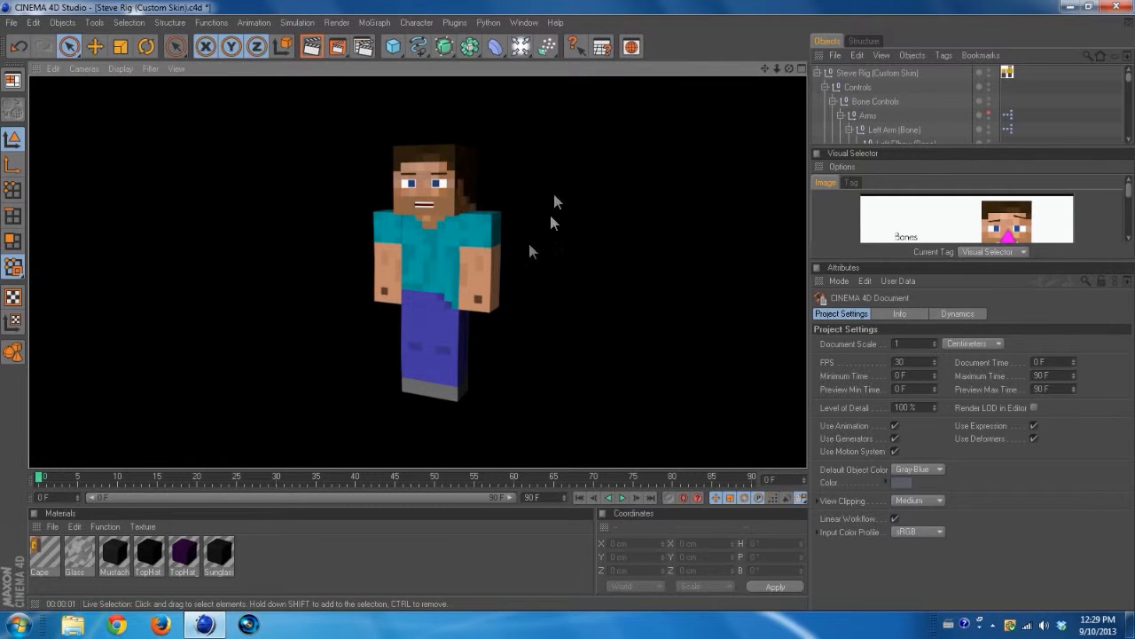
mouse_move(444, 321)
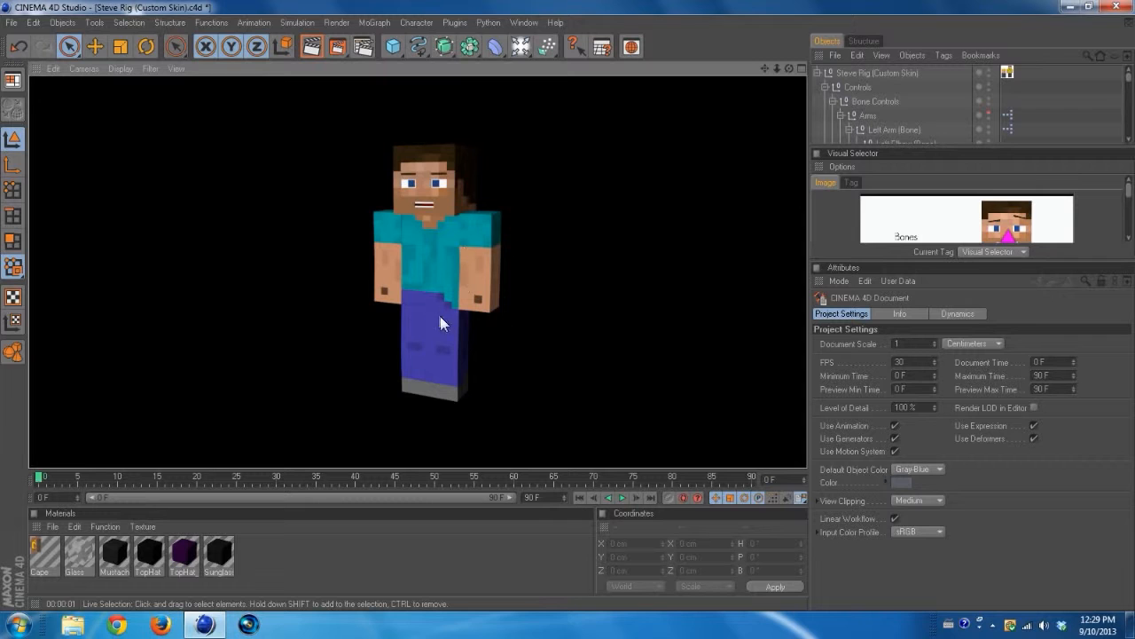
mouse_move(643, 252)
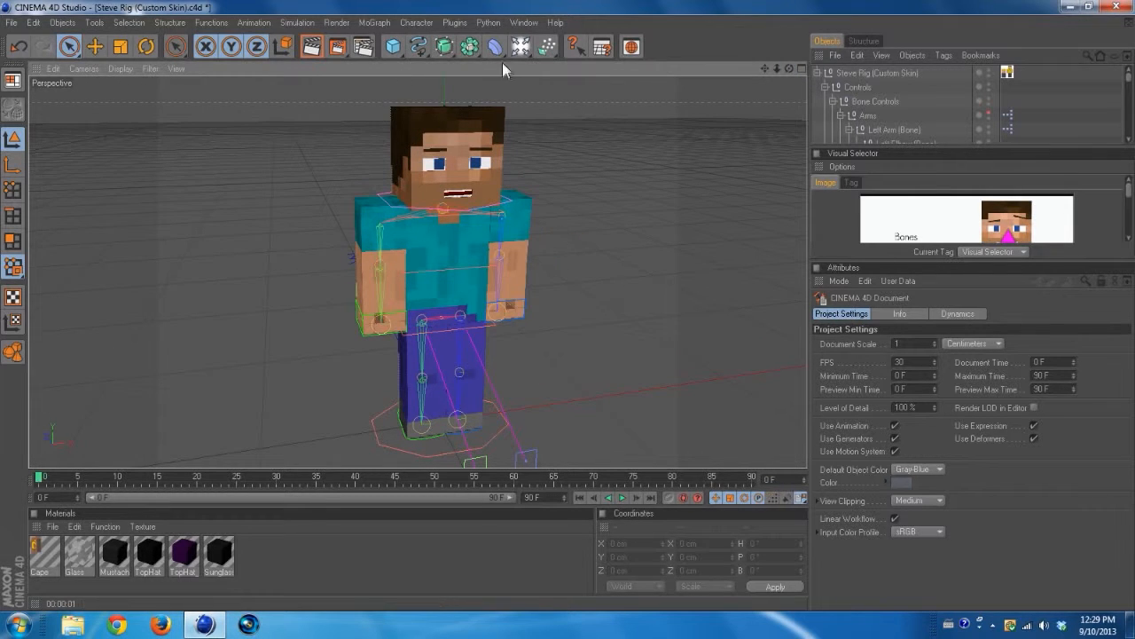
mouse_move(898, 280)
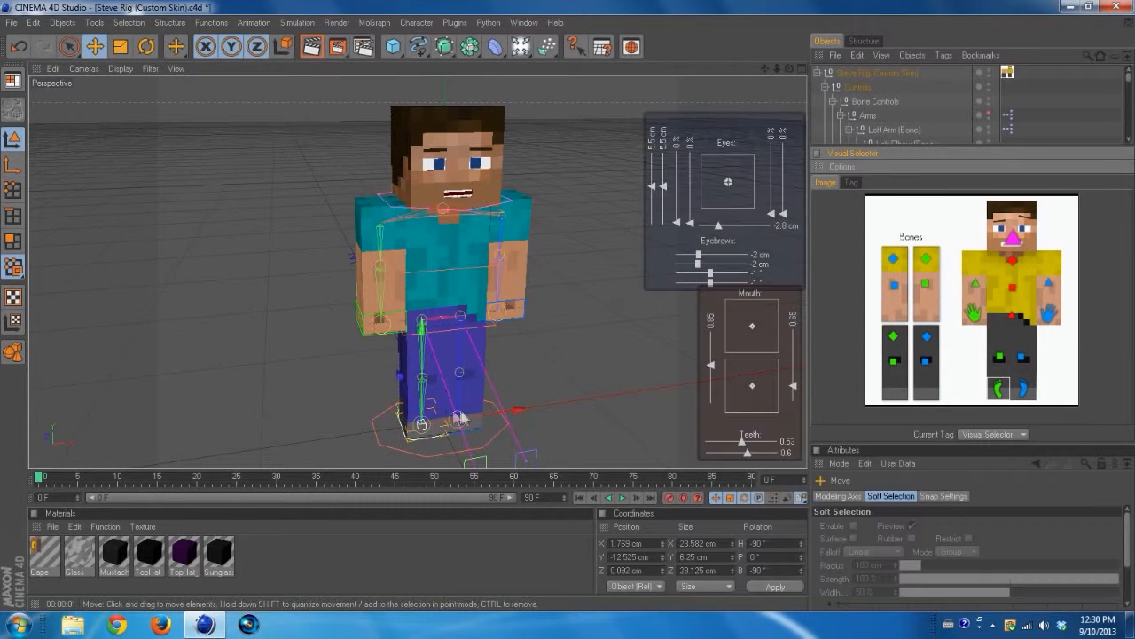
Drag the leg controller to spread Steve's legs, then select the whole Steve rig
drag(461, 417, 390, 382)
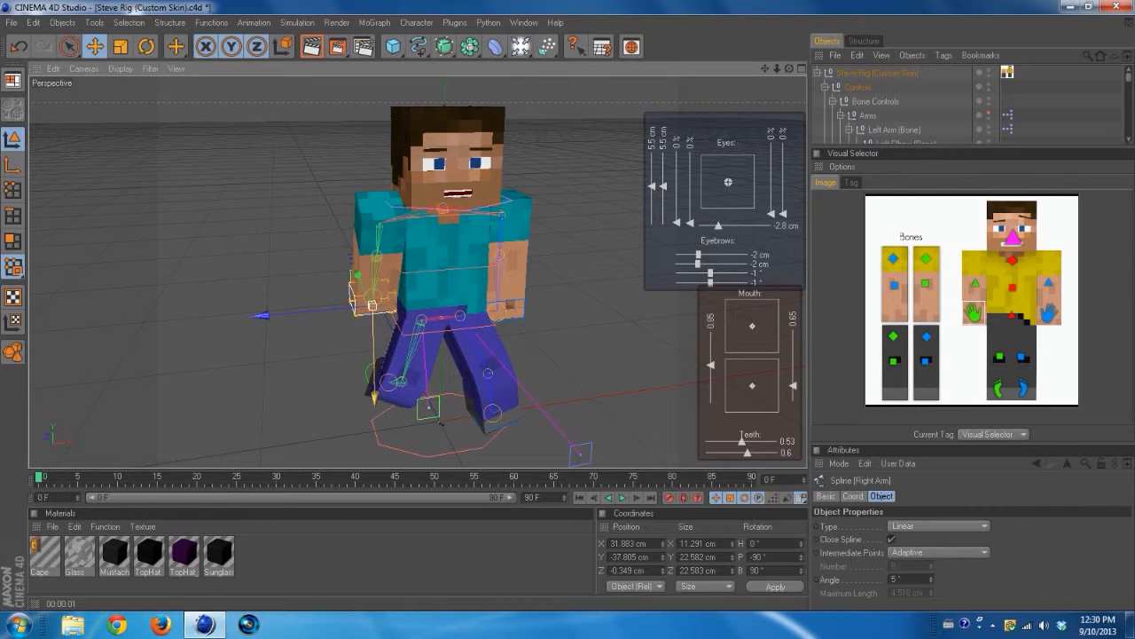
click(1048, 315)
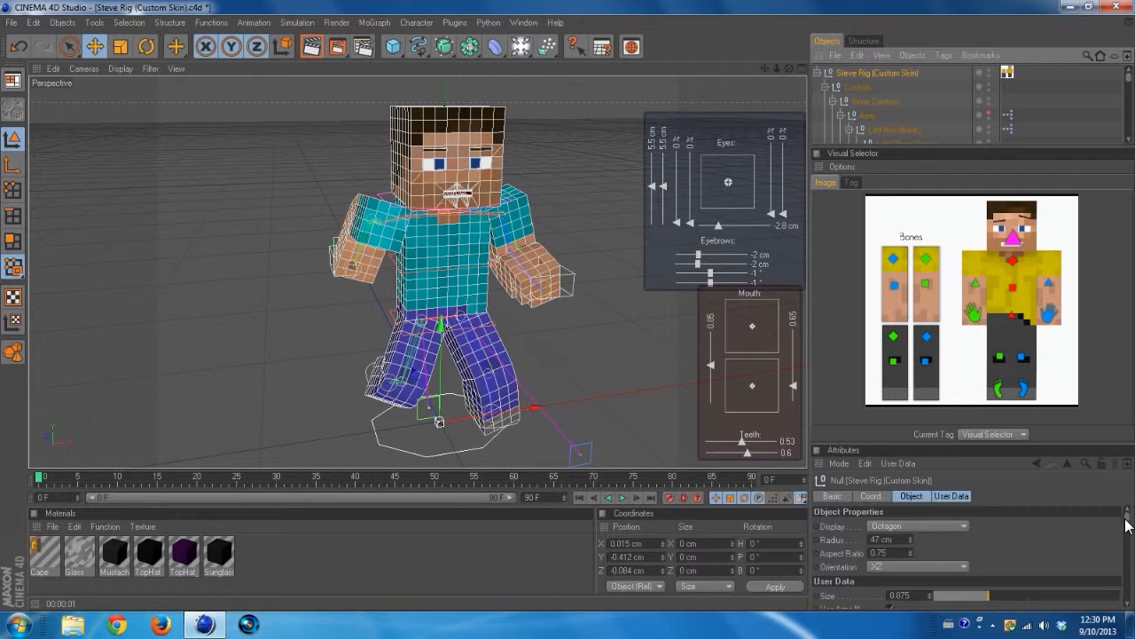
Scroll the rig's User Data to the Tools section and open the pickaxe's Items material
scroll(down, 3)
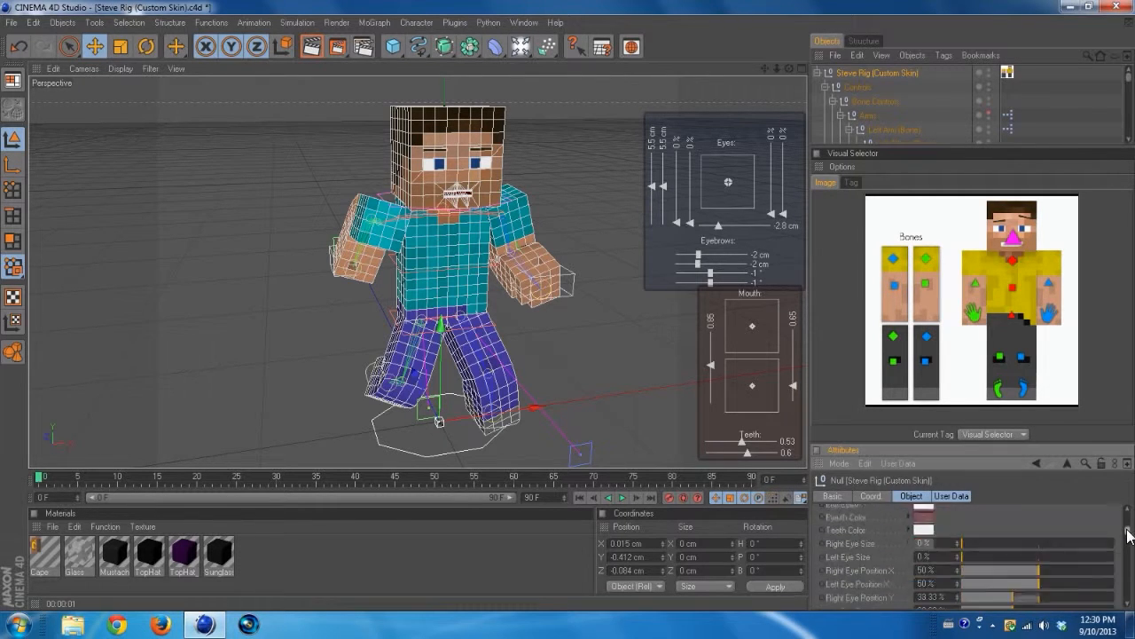
scroll(down, 3)
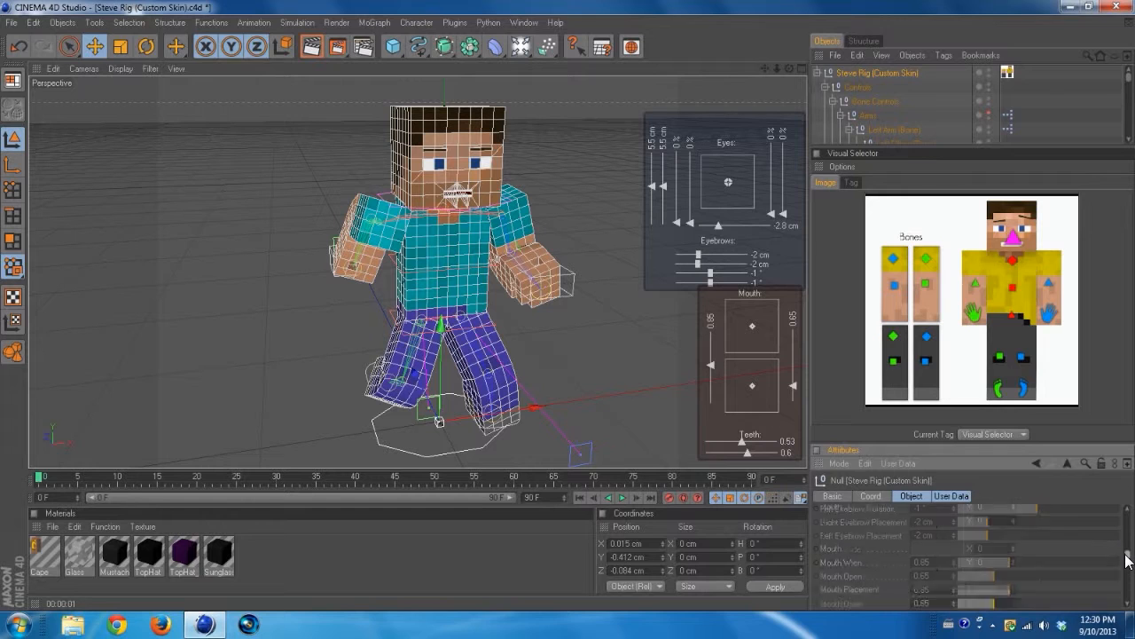
scroll(down, 3)
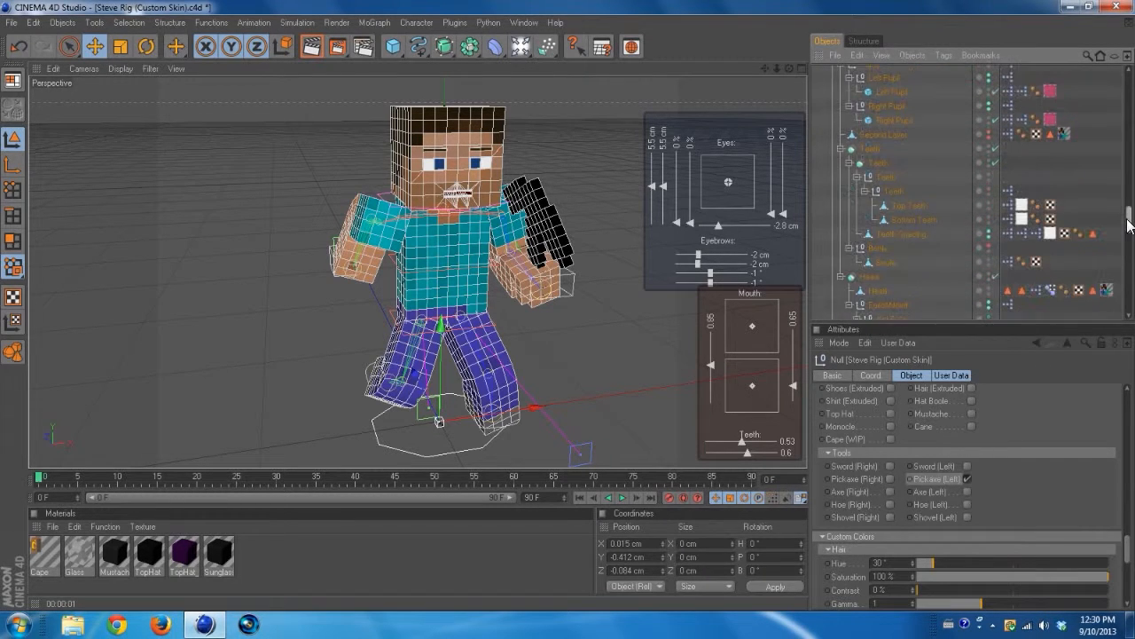
scroll(down, 3)
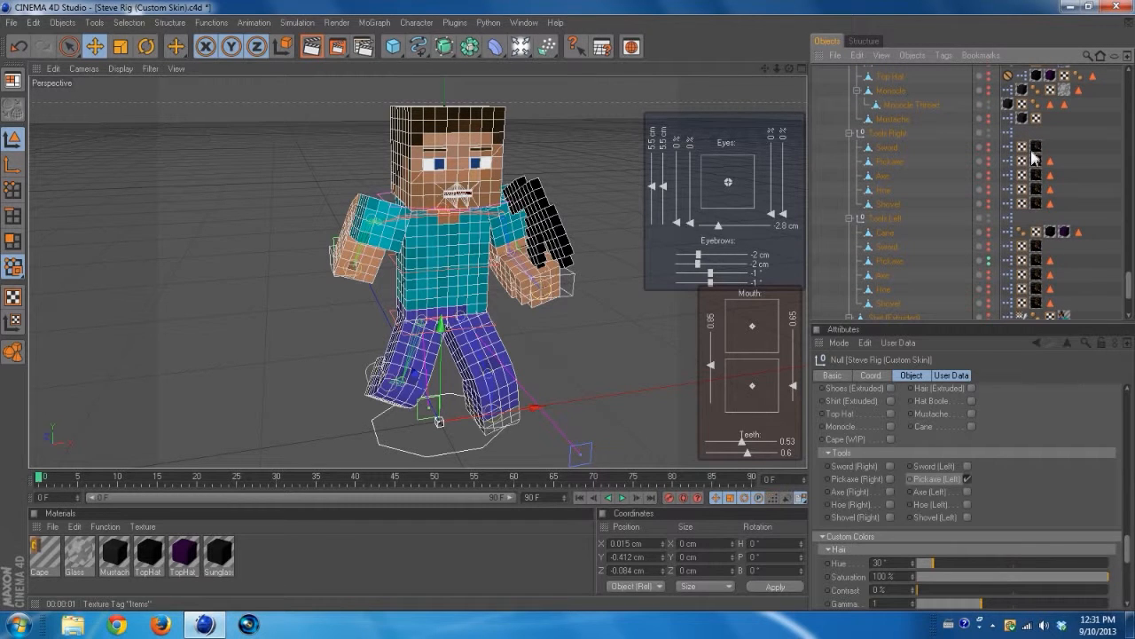
click(1036, 145)
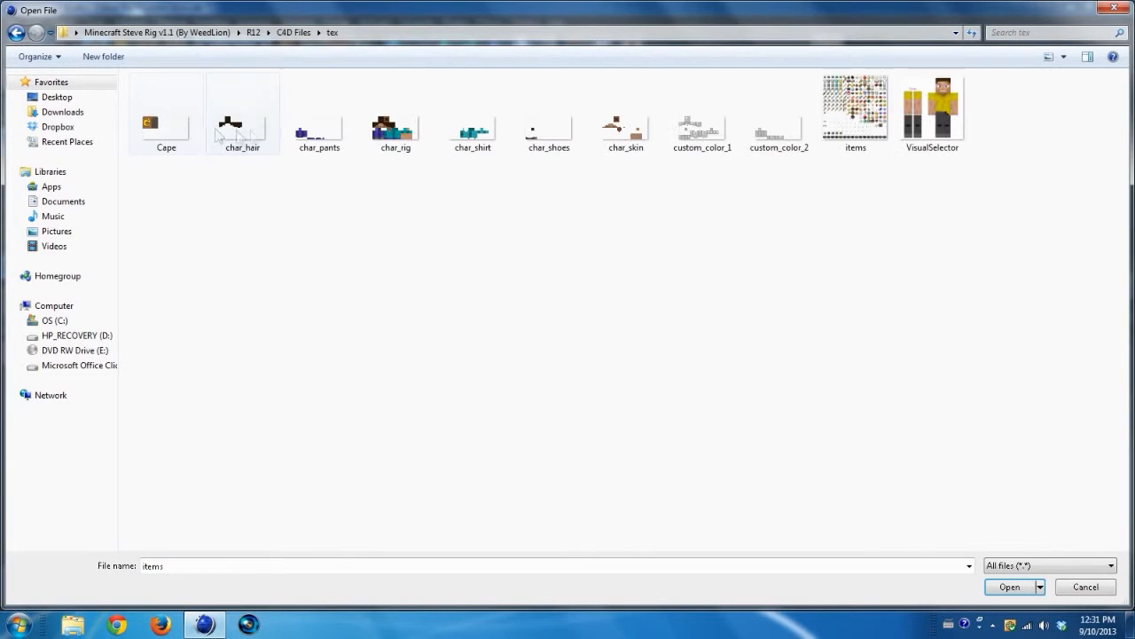
Select the items image in the tex folder and load it as the pickaxe material's Color texture
click(1008, 585)
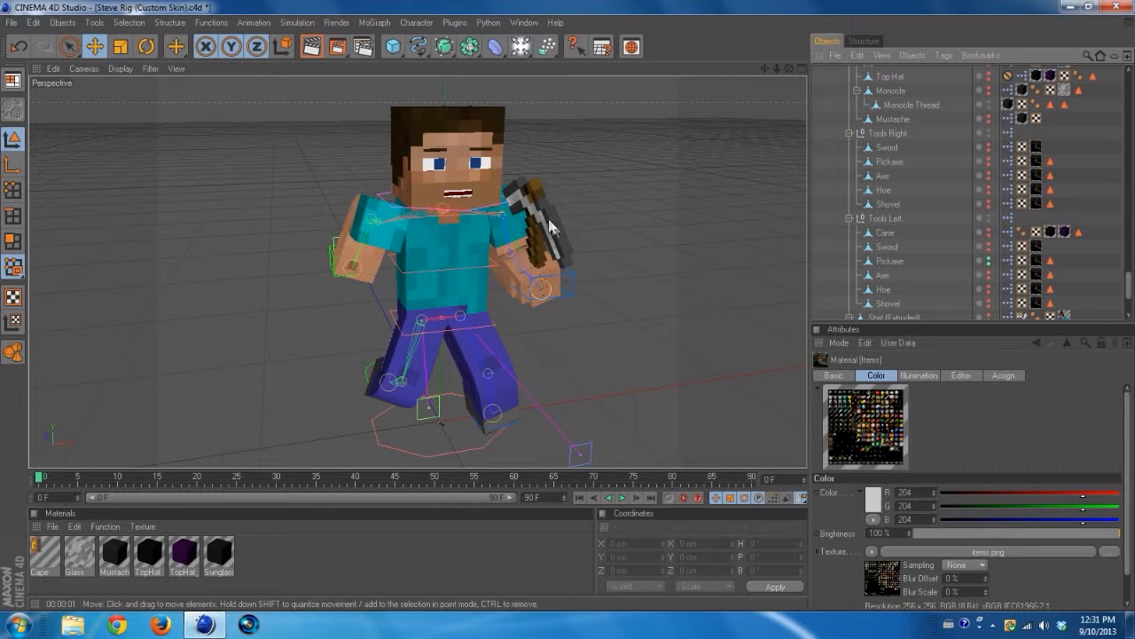
click(888, 261)
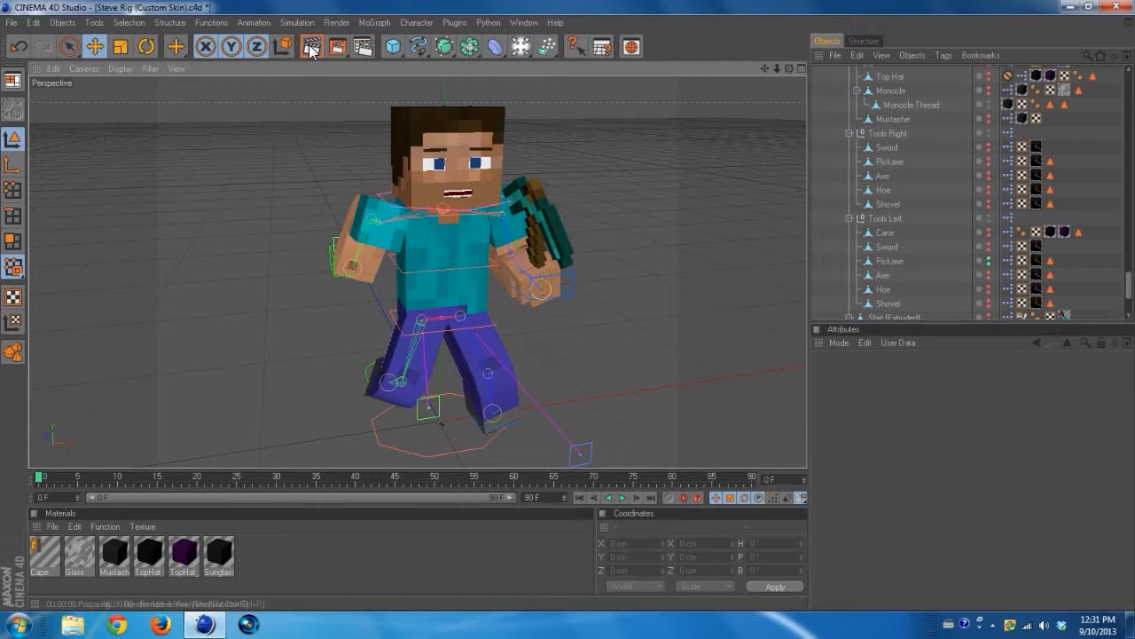
click(312, 46)
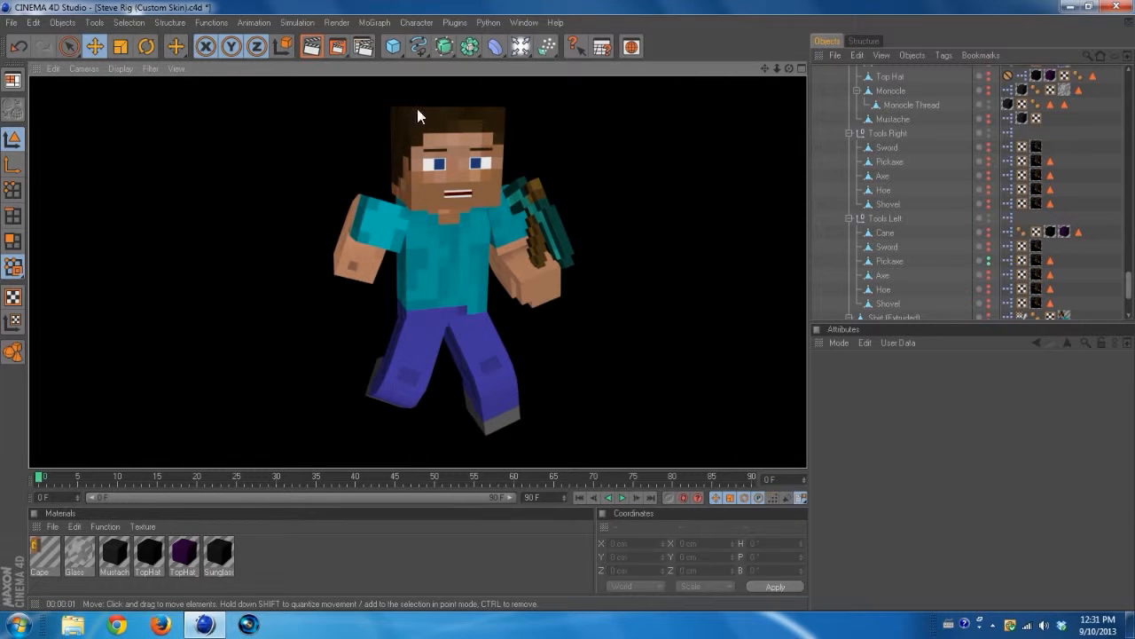
mouse_move(547, 244)
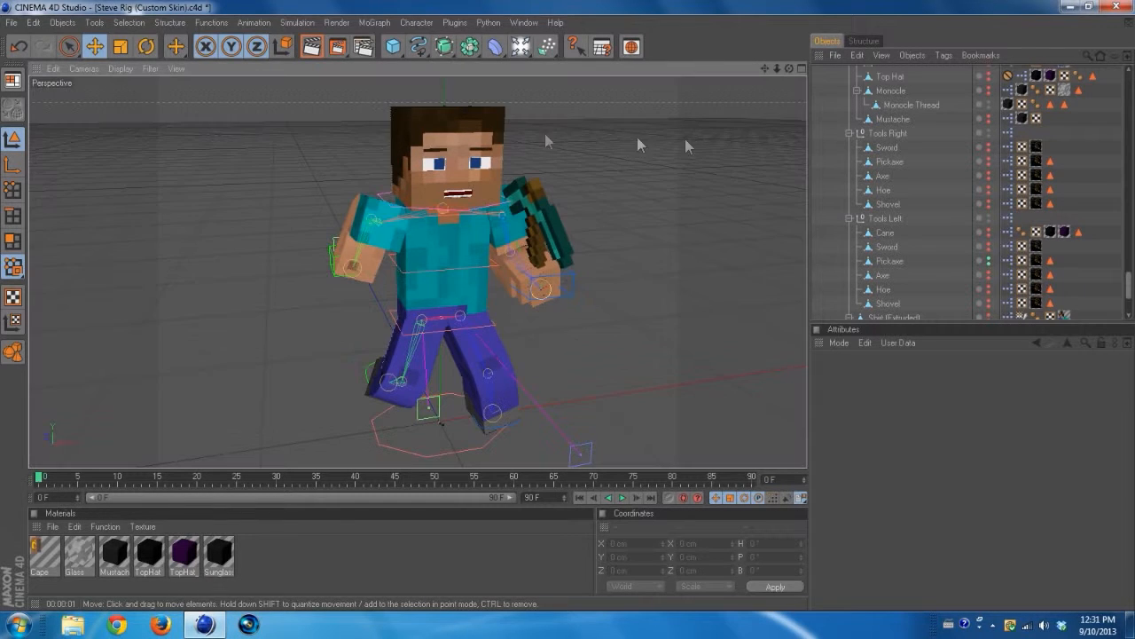
Start merging a project and browse to the Saves folder of the item library
click(11, 21)
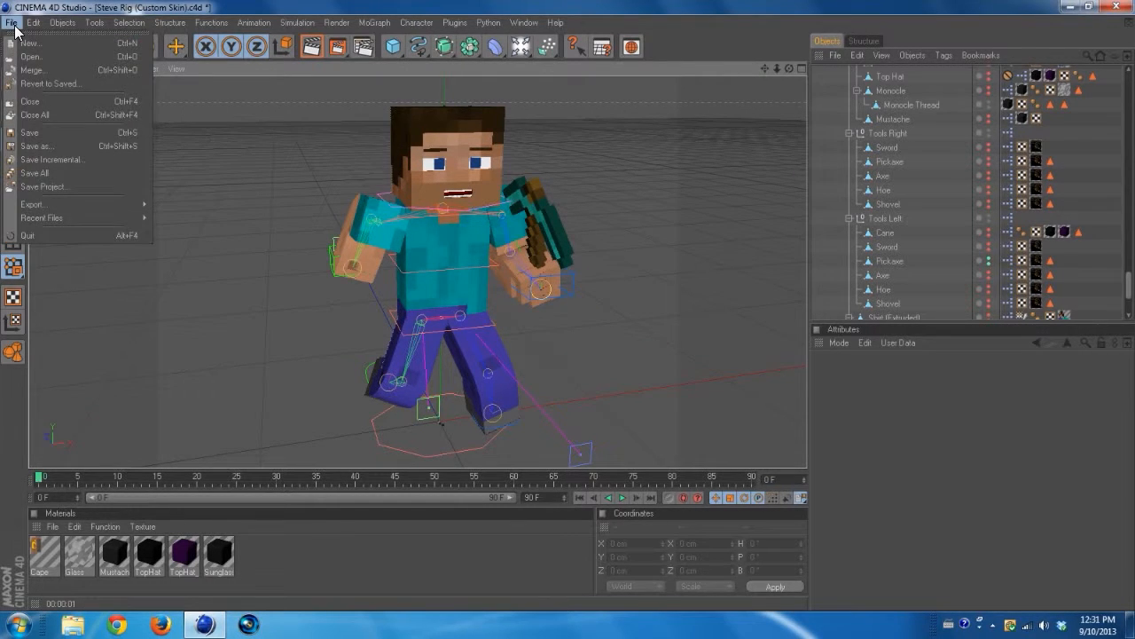
mouse_move(32, 69)
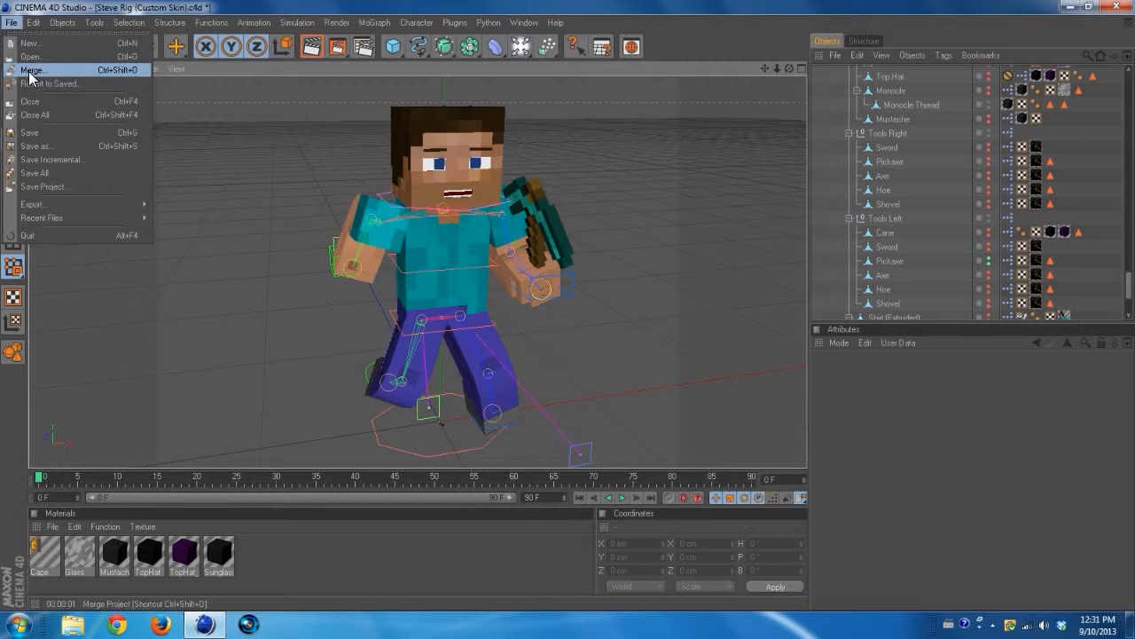
click(32, 57)
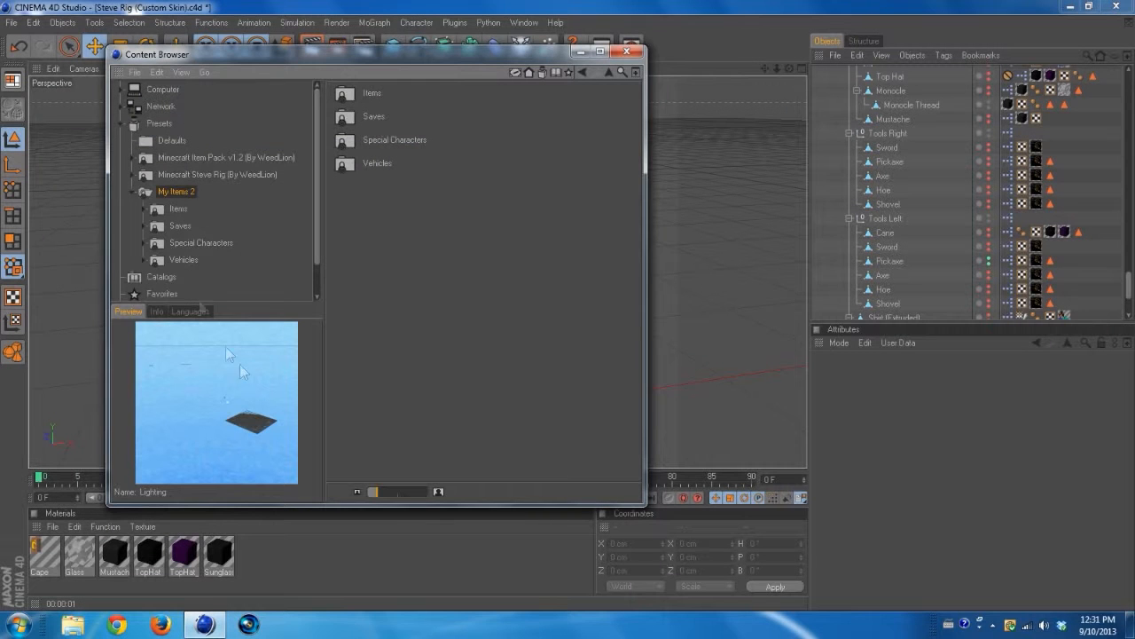
mouse_move(174, 204)
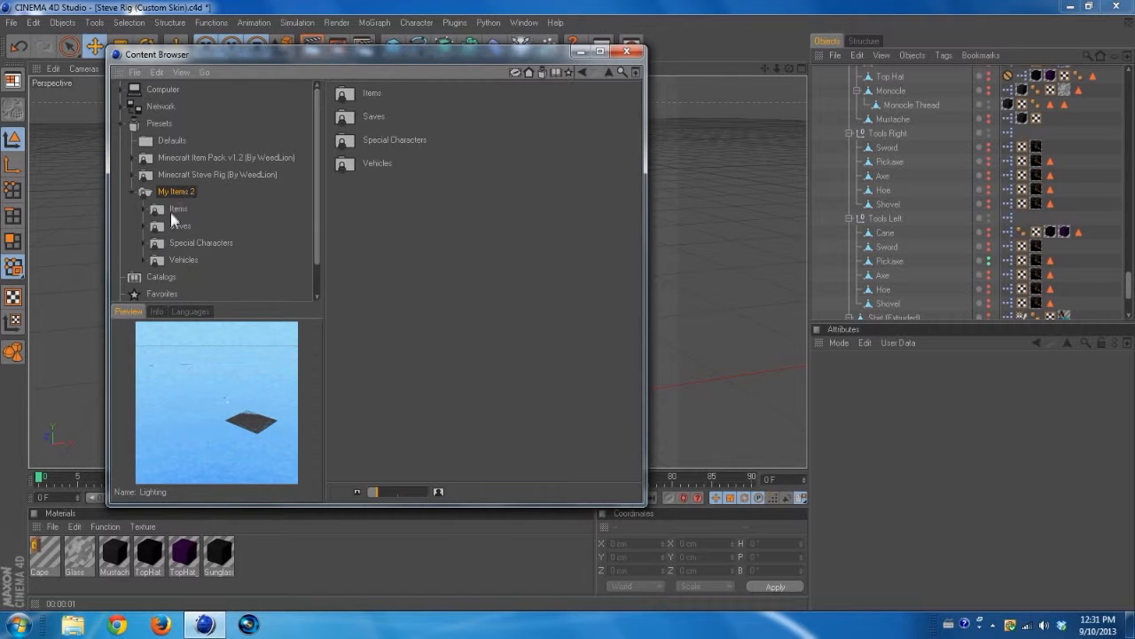
click(181, 225)
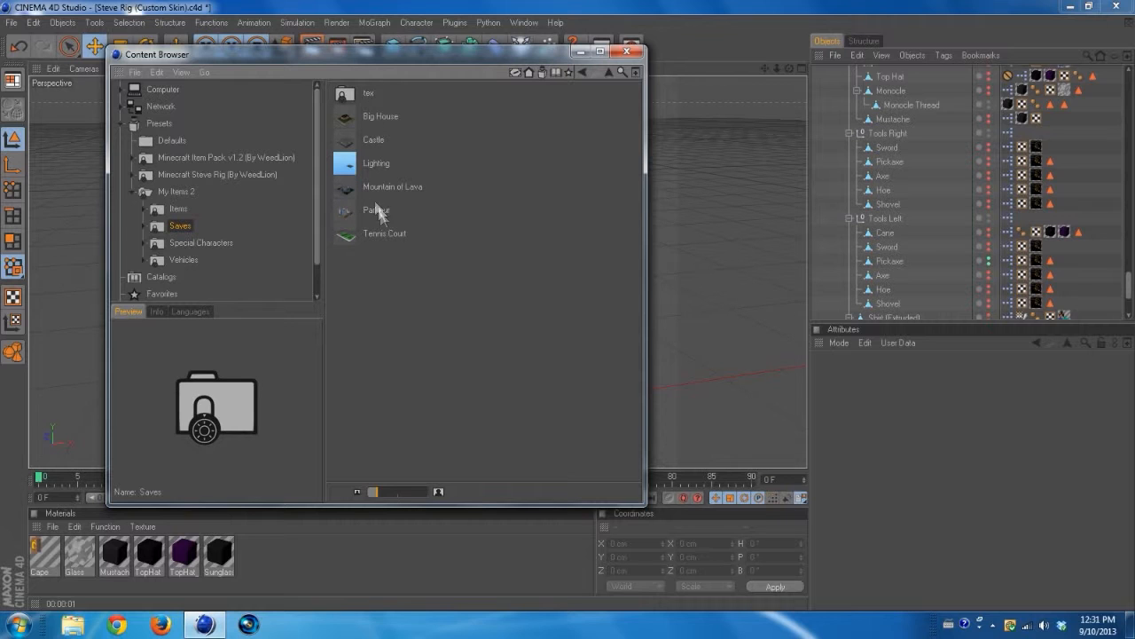
Load the Lighting preset into the scene and close the content library window
click(376, 163)
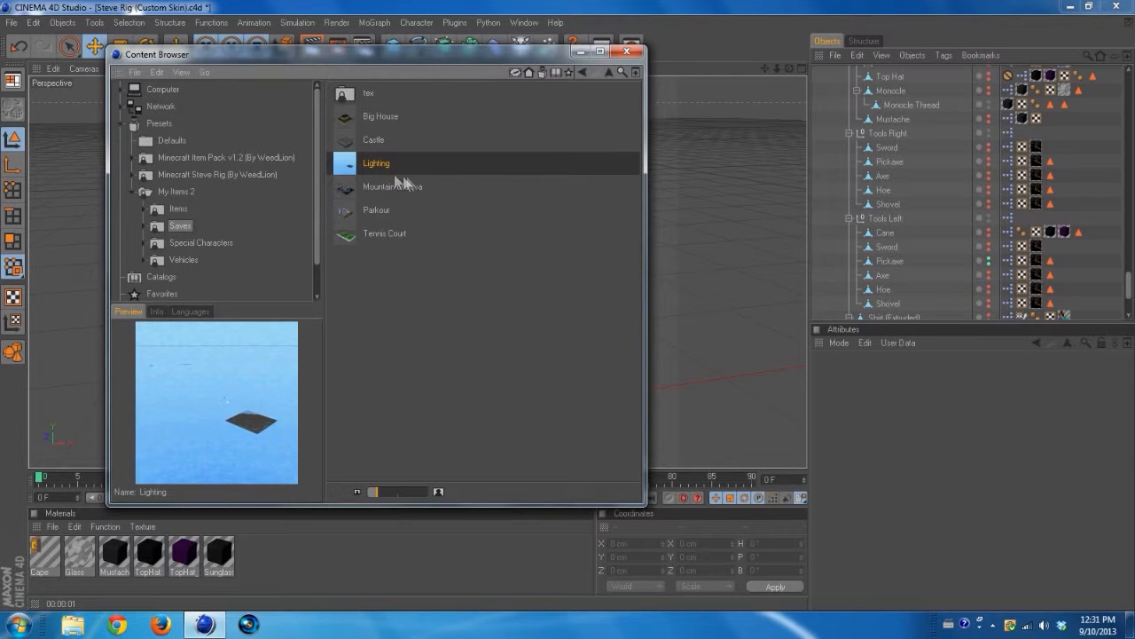
double_click(376, 164)
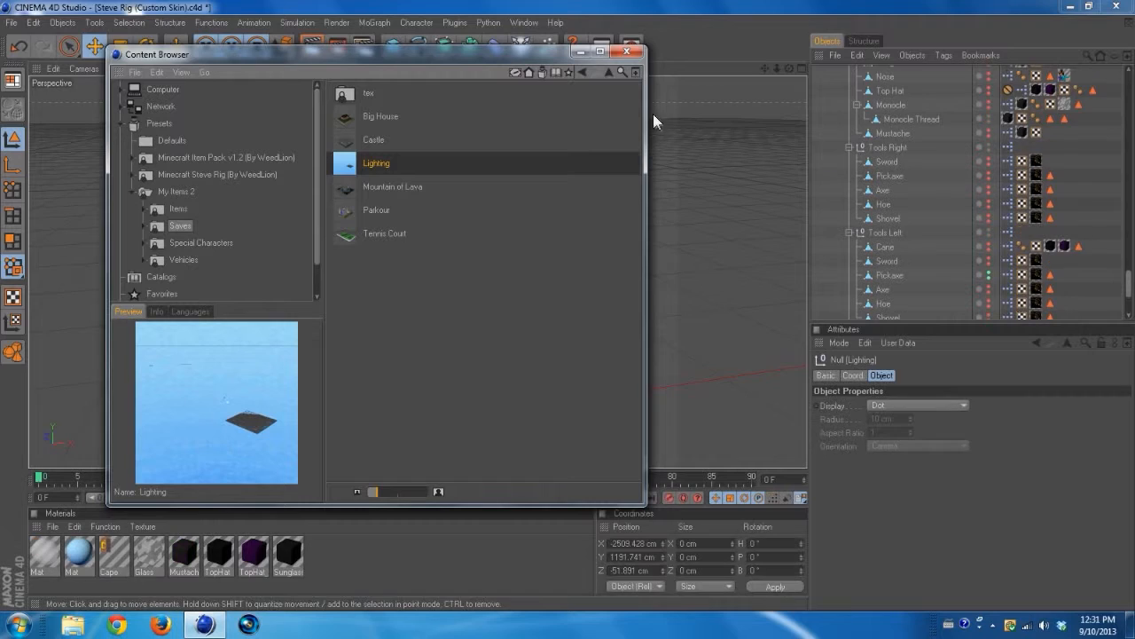
click(628, 50)
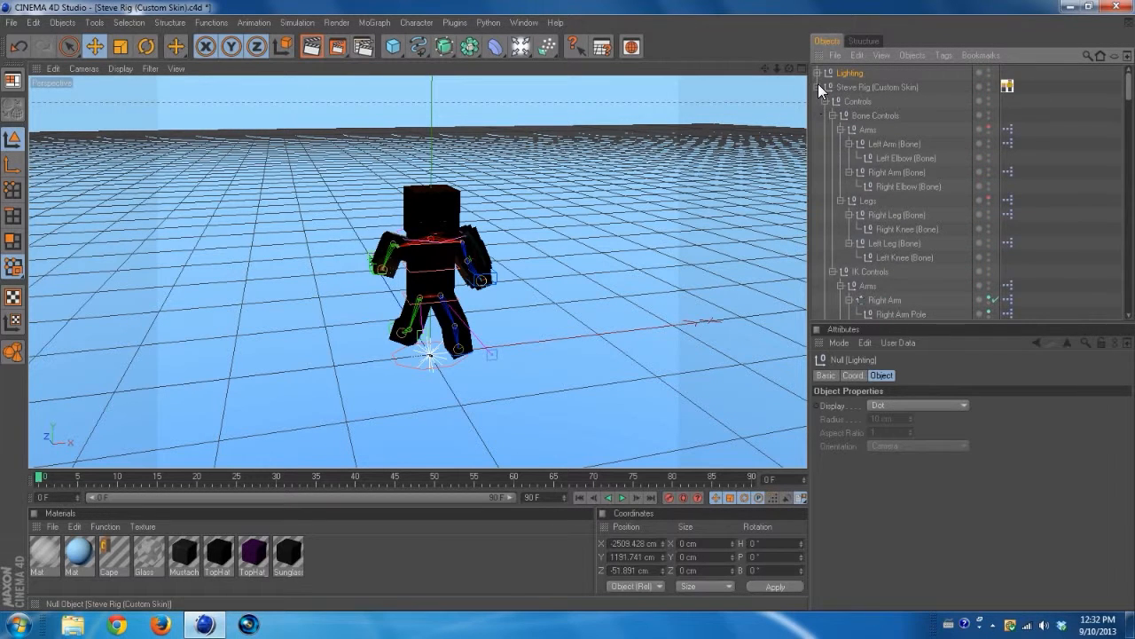
Rotate the Steve Rig null around its vertical axis until Steve faces the camera
click(877, 87)
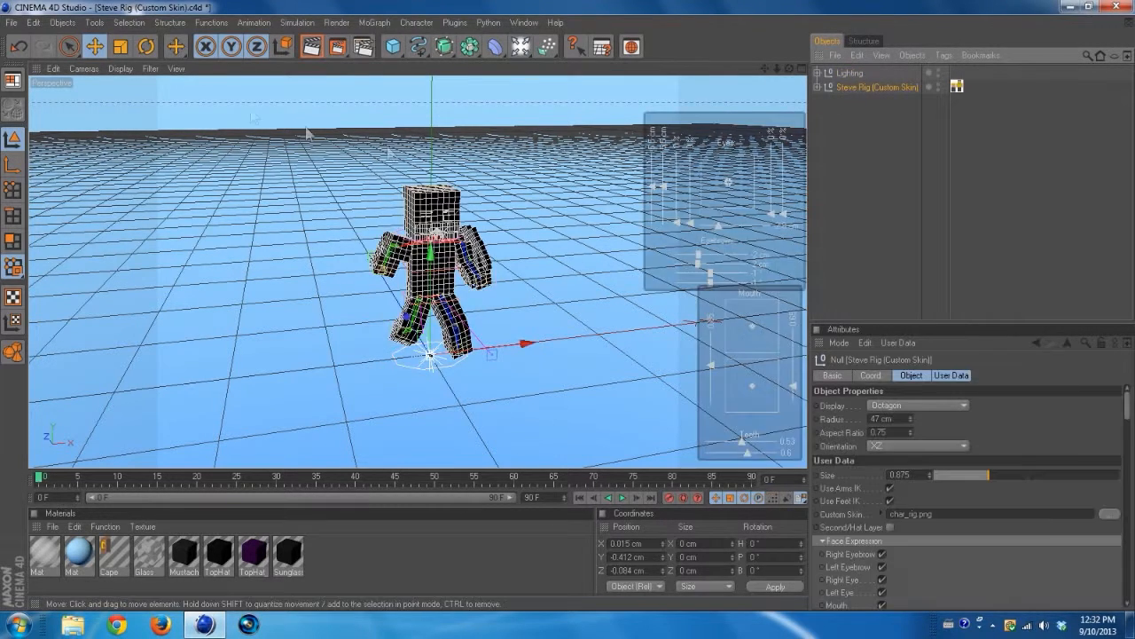
click(145, 46)
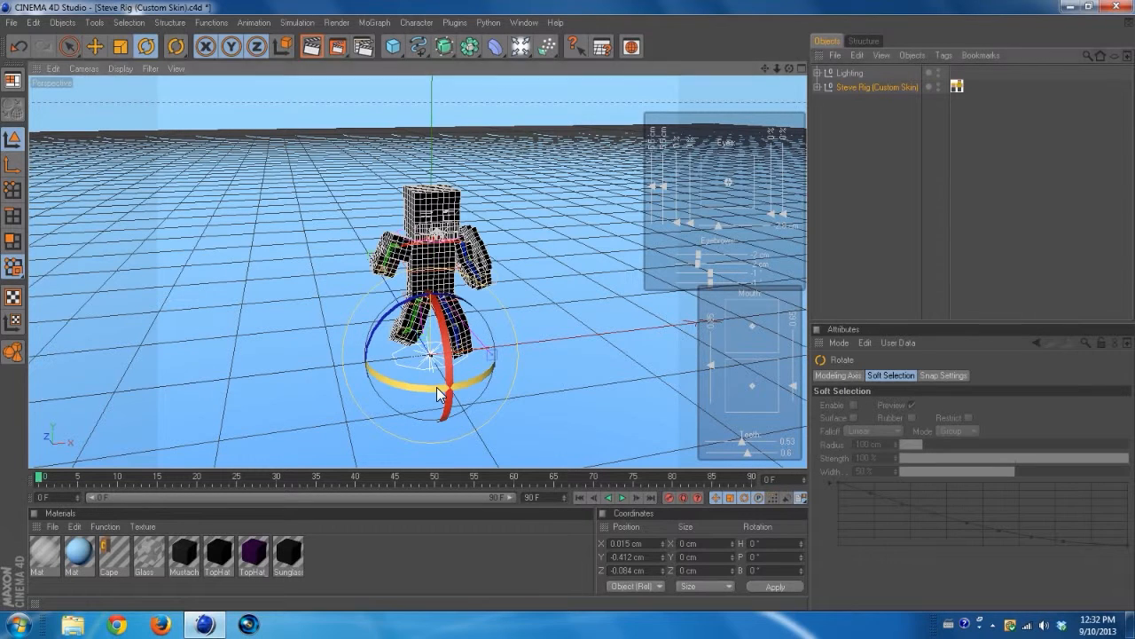
drag(435, 390, 319, 305)
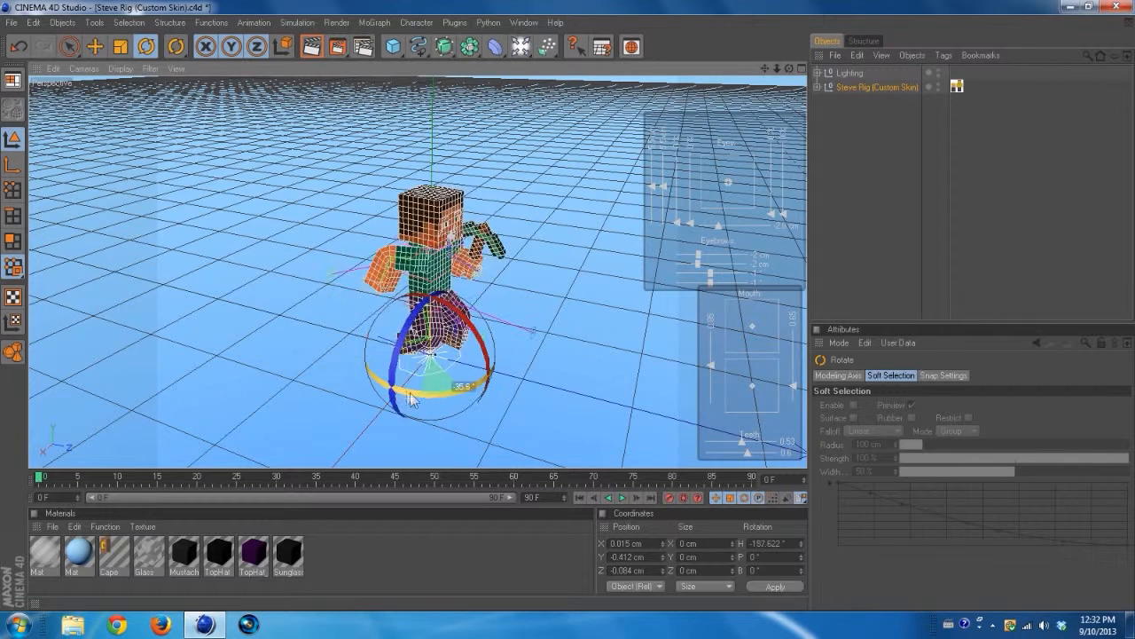
drag(412, 399, 335, 364)
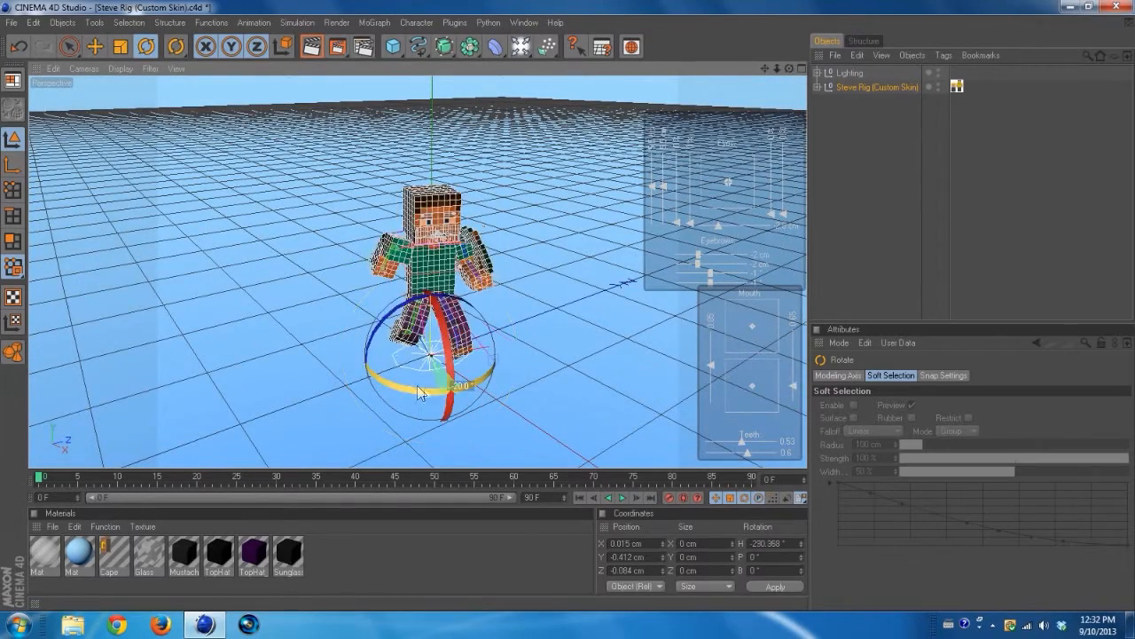
drag(423, 394, 429, 387)
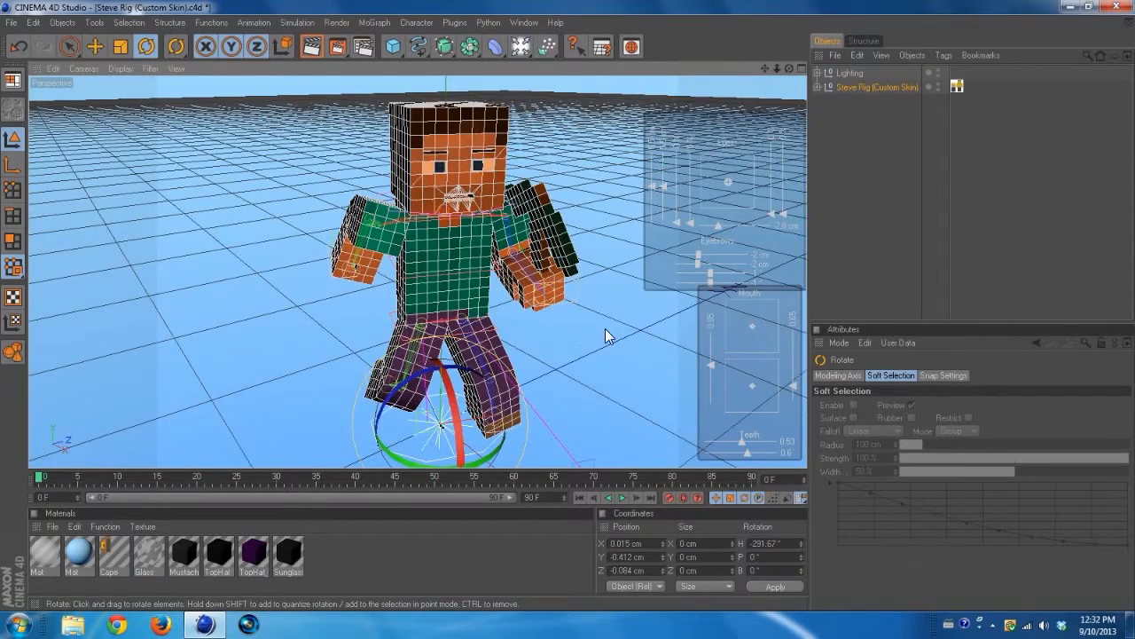
click(876, 87)
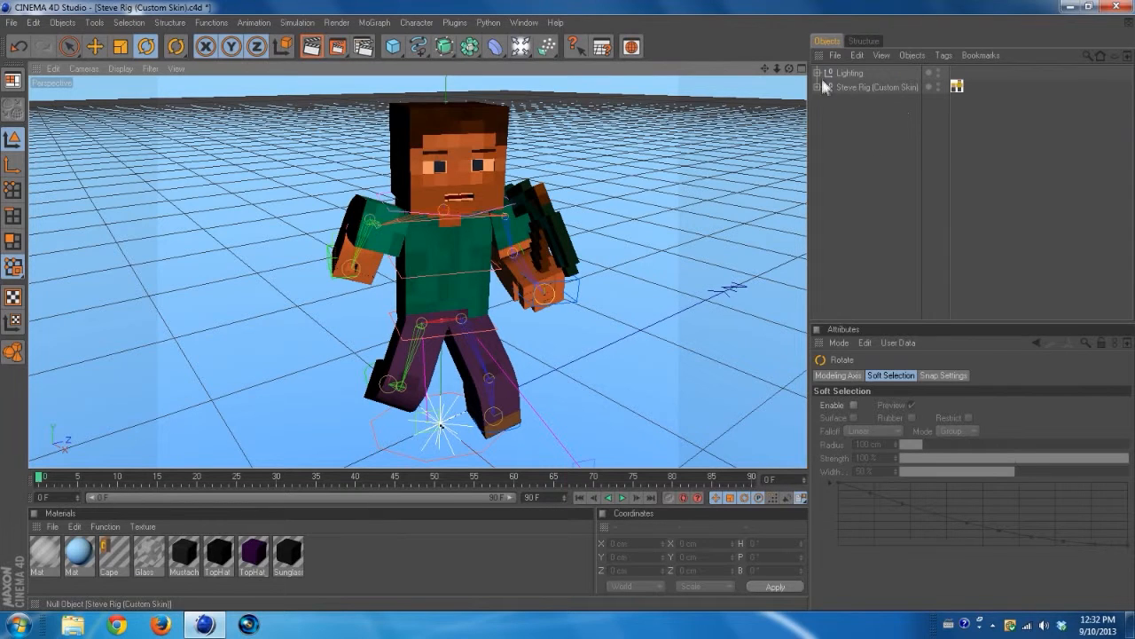
Expand the Lighting group, select the Sky and set its display Use Color to On
click(820, 73)
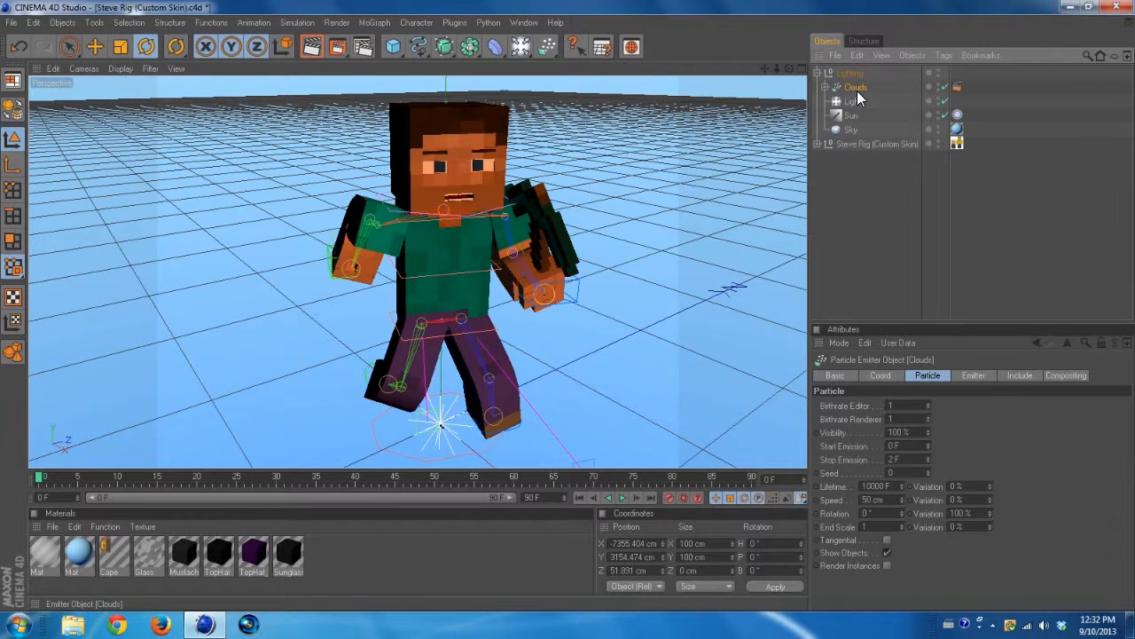
click(852, 115)
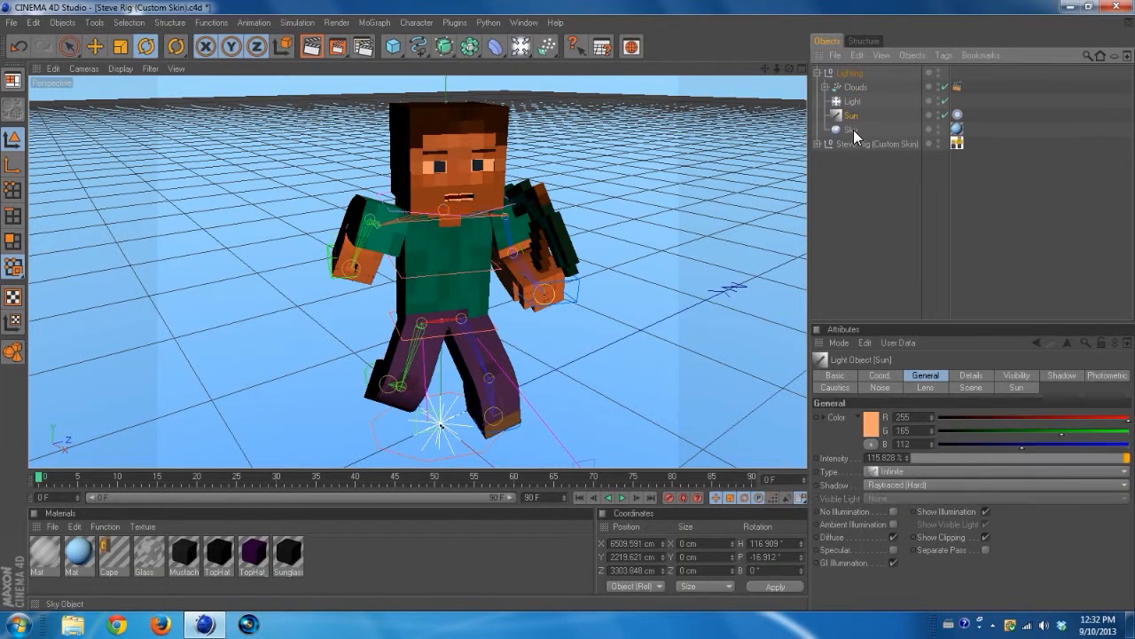
click(851, 129)
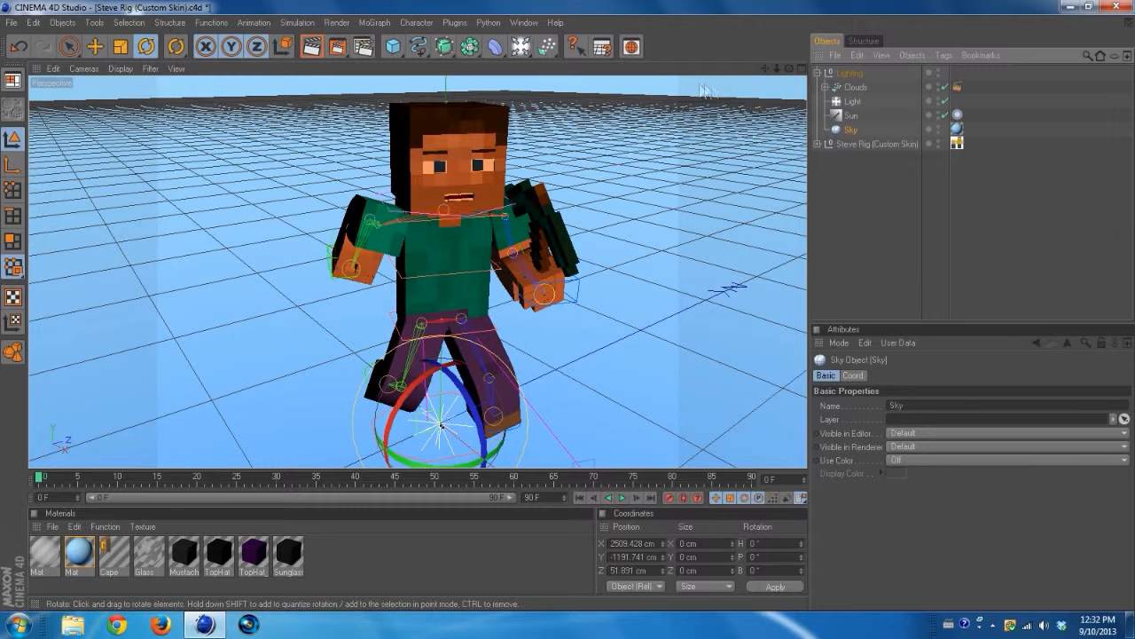
click(1008, 472)
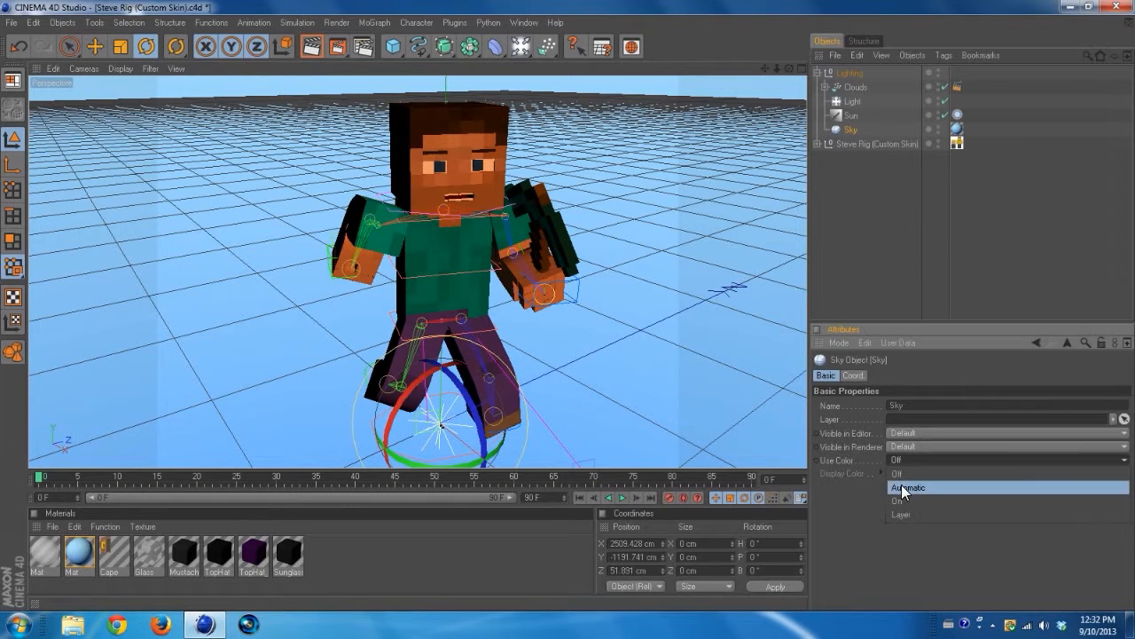
click(898, 500)
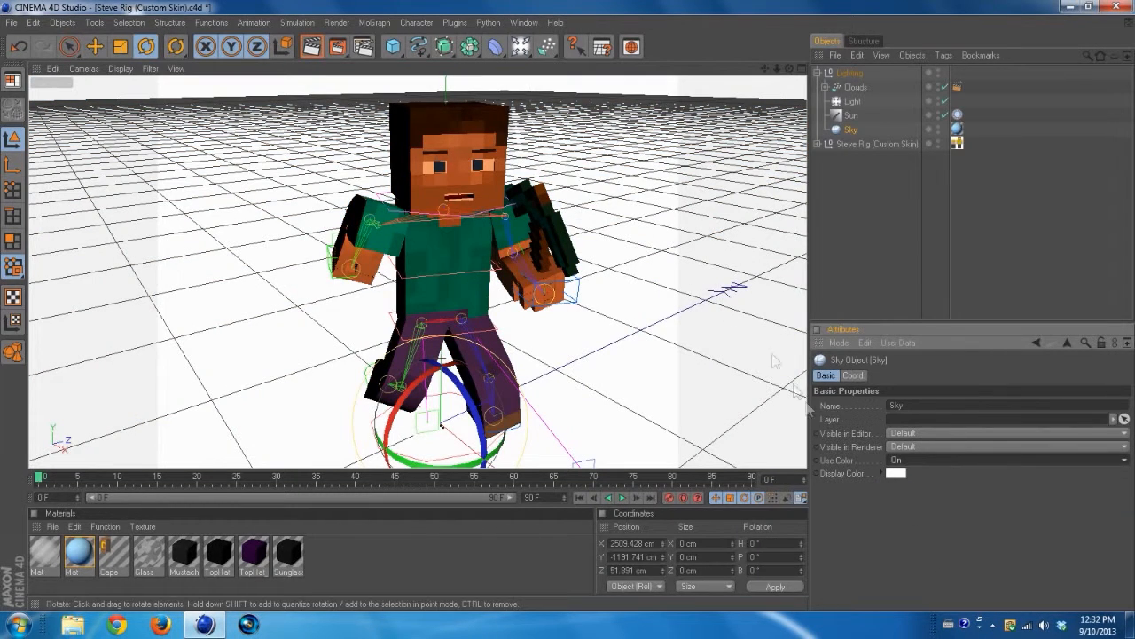
click(894, 472)
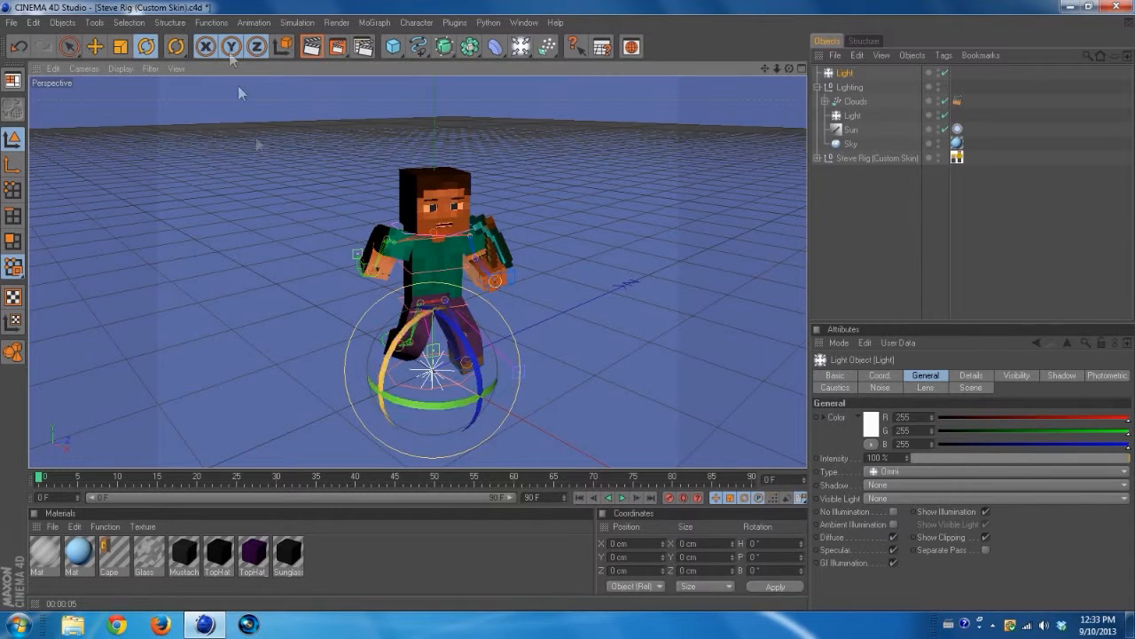
With the Move tool active, render the active view and bring up the Picture Viewer
click(94, 46)
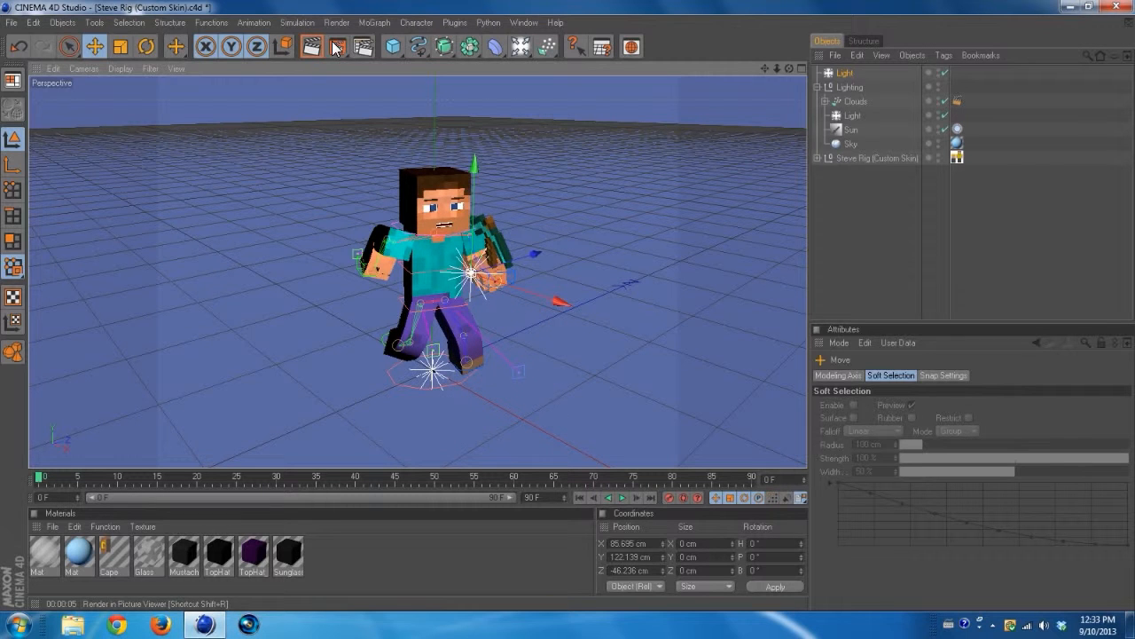
click(310, 46)
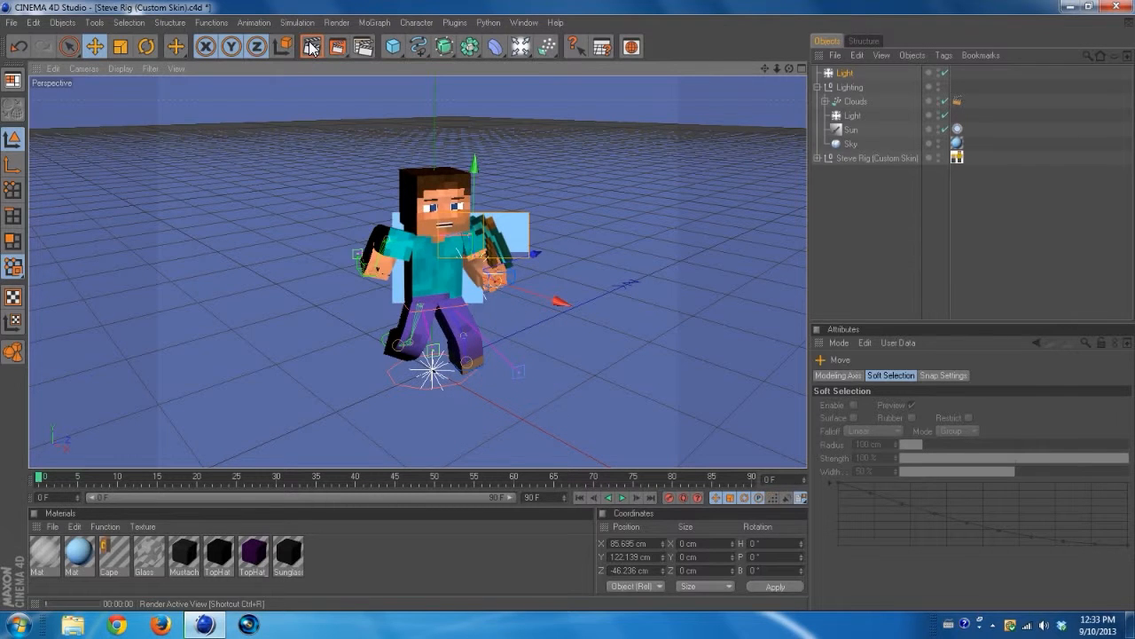
click(308, 46)
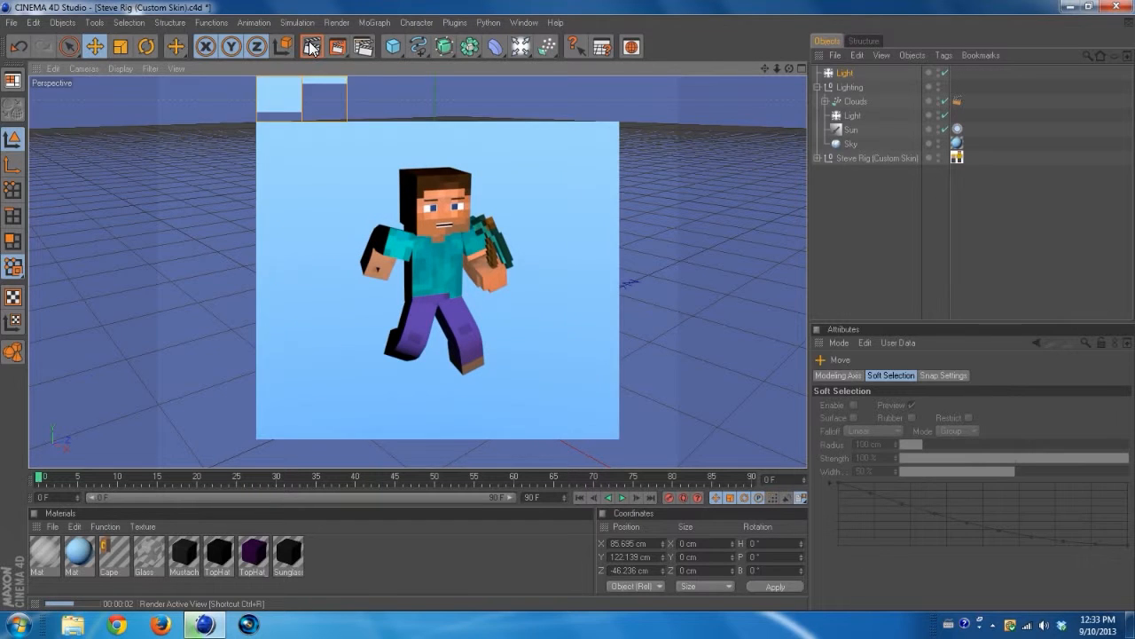
click(310, 47)
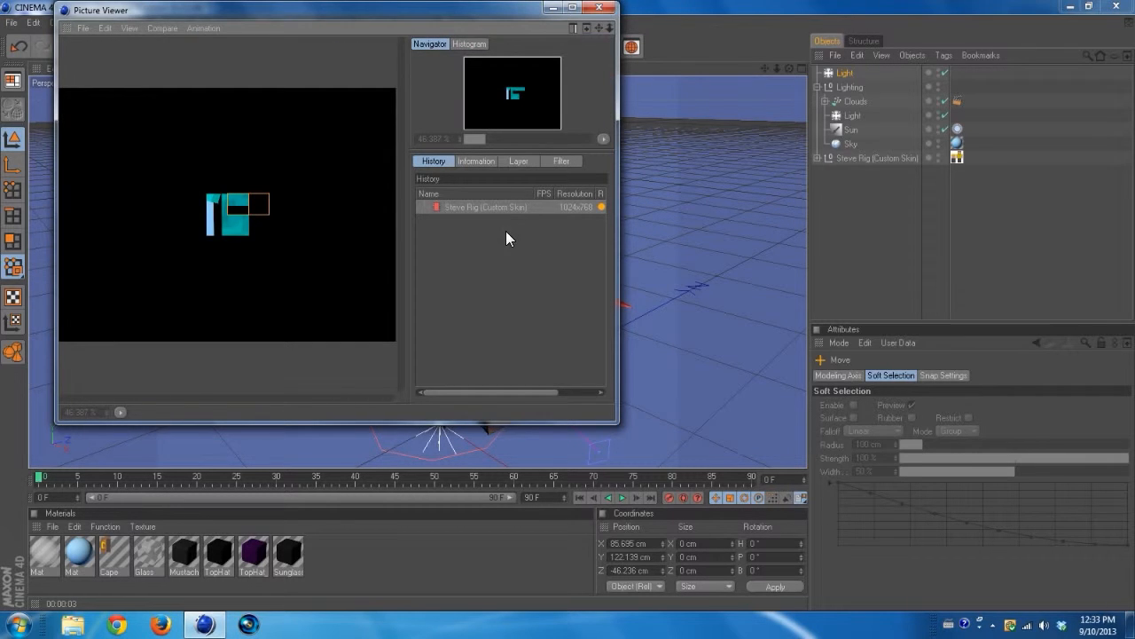
Close the Picture Viewer and delete the extra Light object from the Object Manager
click(603, 11)
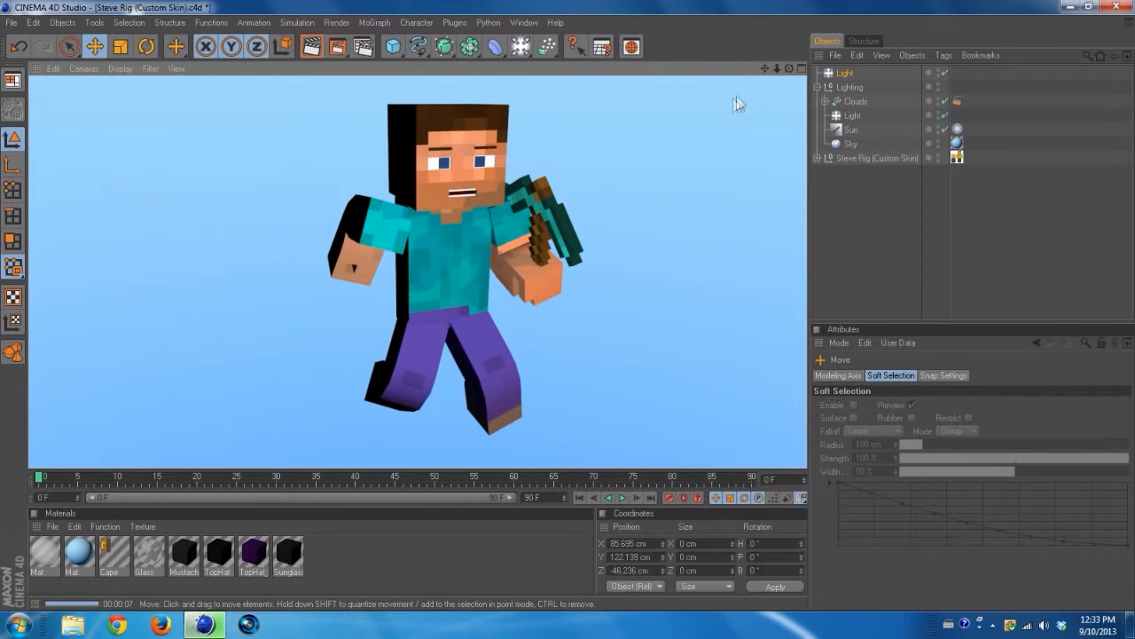
click(840, 73)
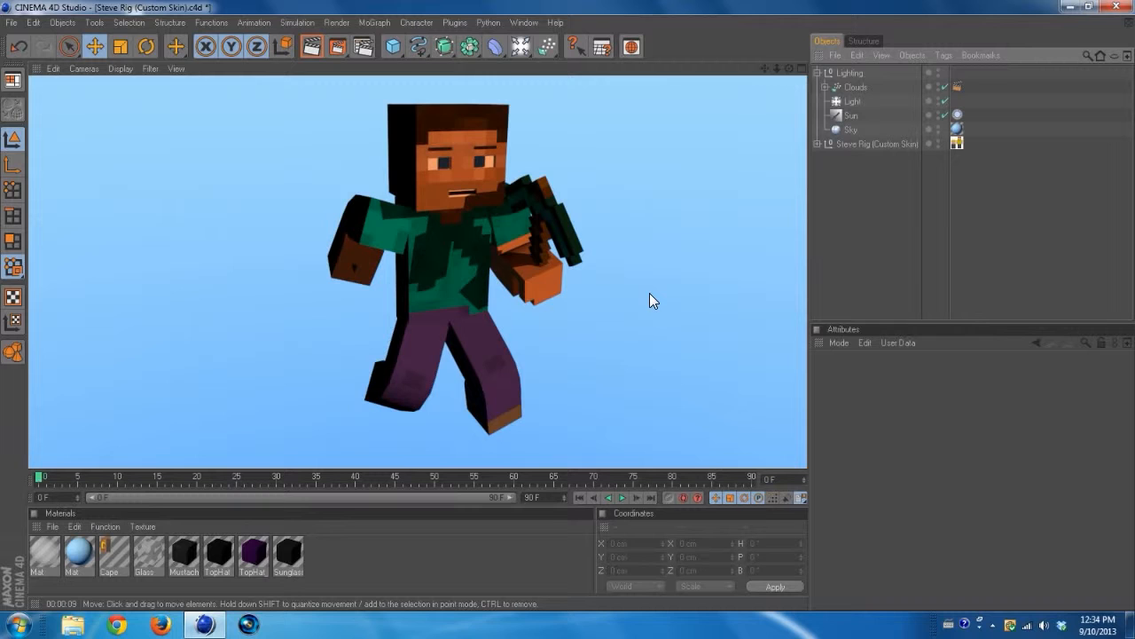
mouse_move(649, 292)
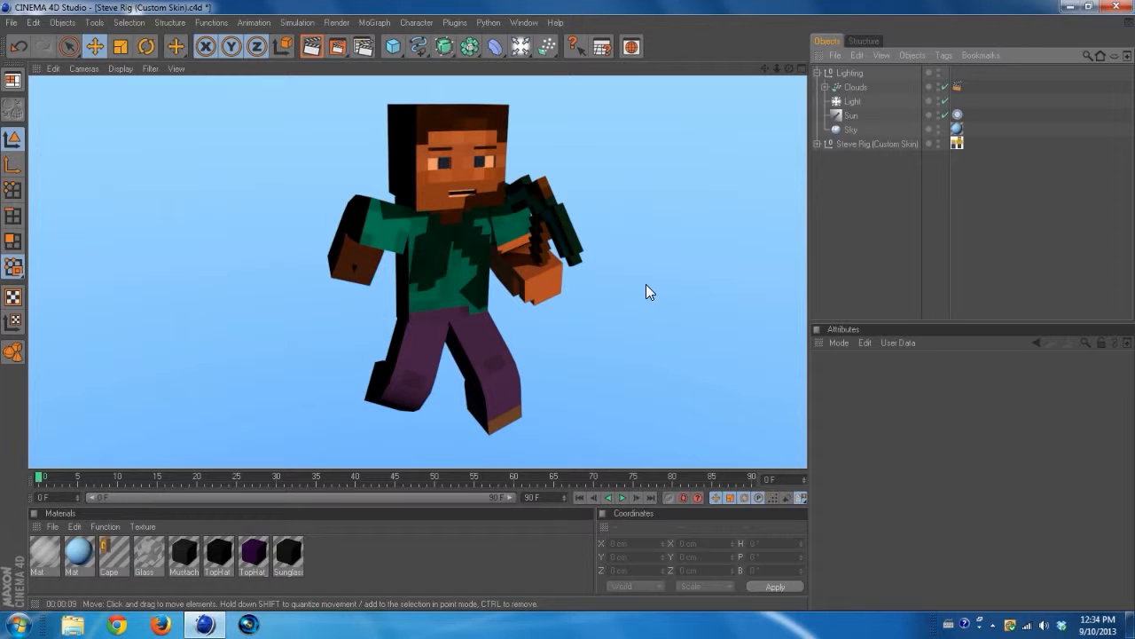
mouse_move(628, 280)
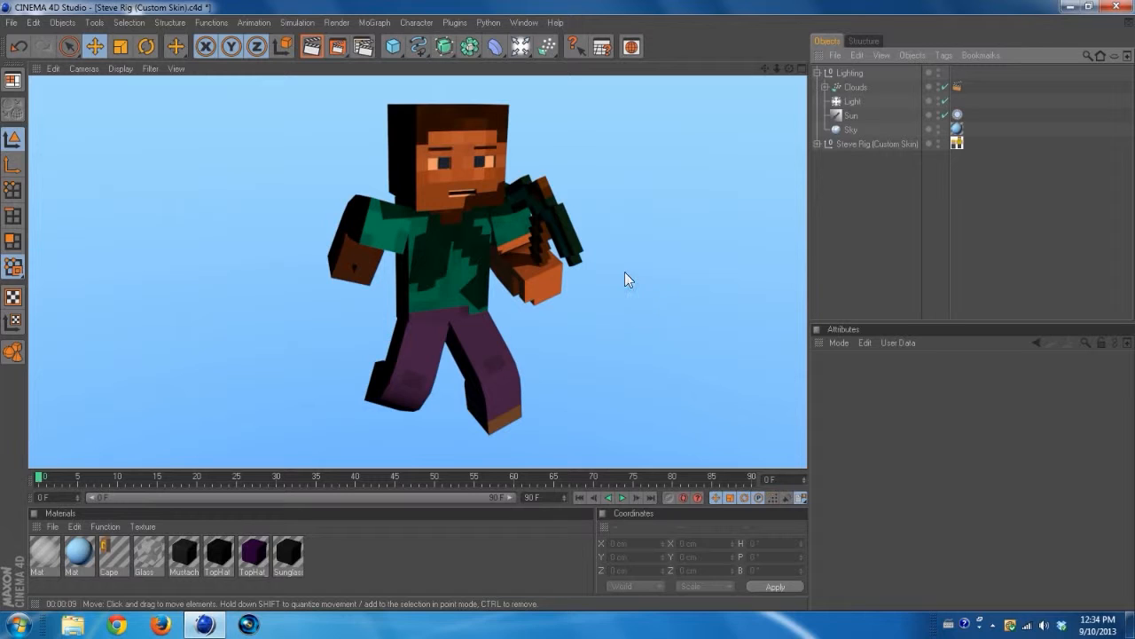
mouse_move(660, 262)
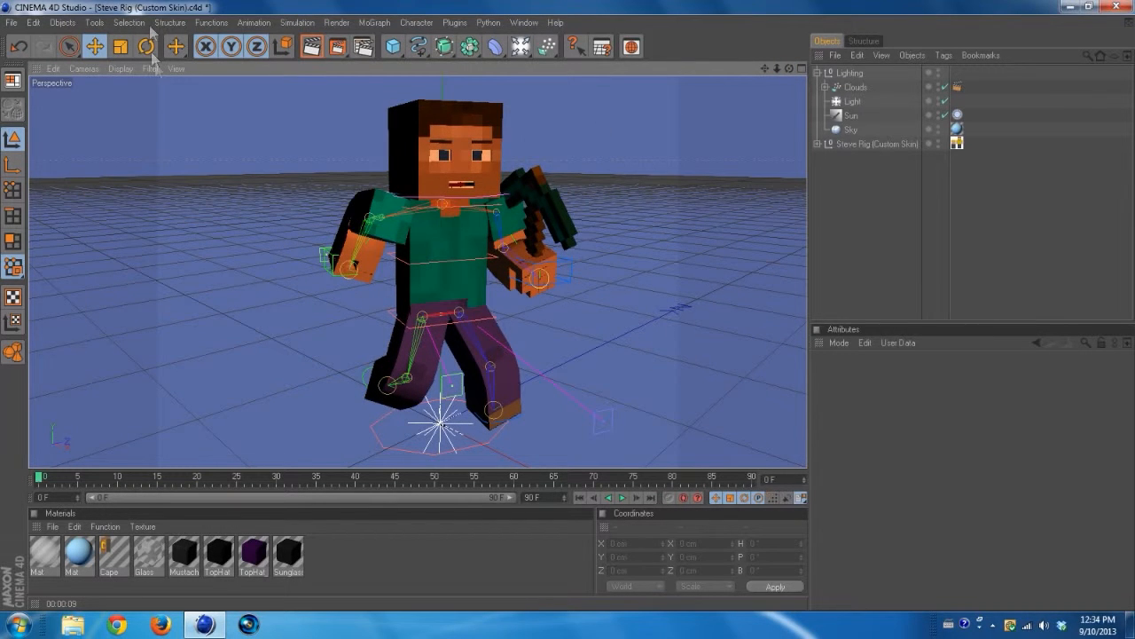
Rotate the Lighting null's heading toward Steve and render the active view again
click(880, 144)
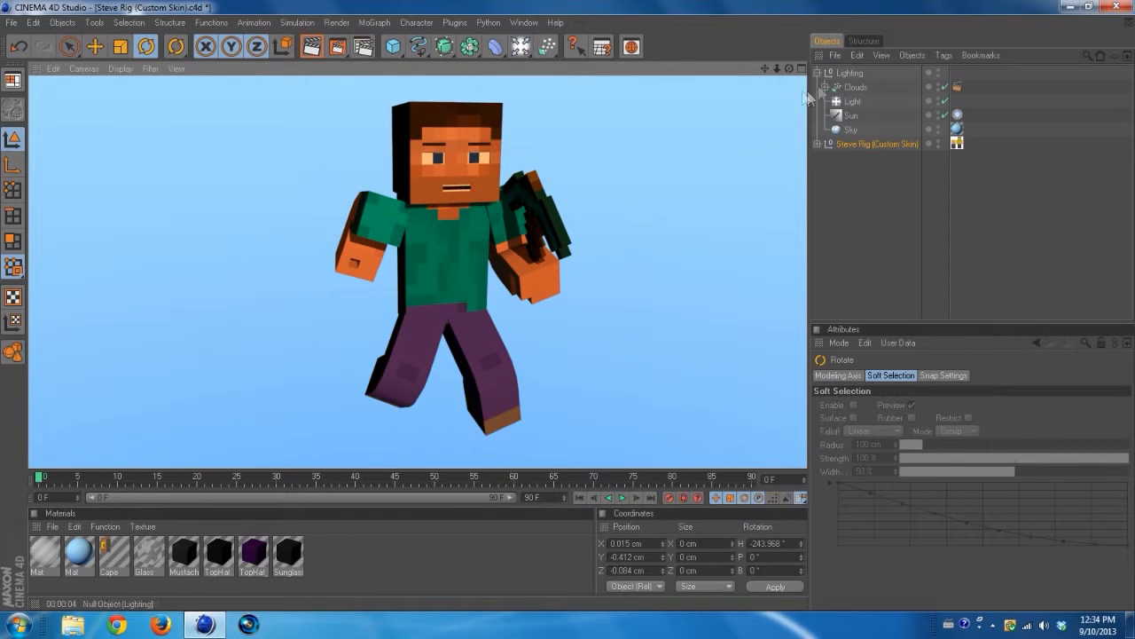
mouse_move(653, 158)
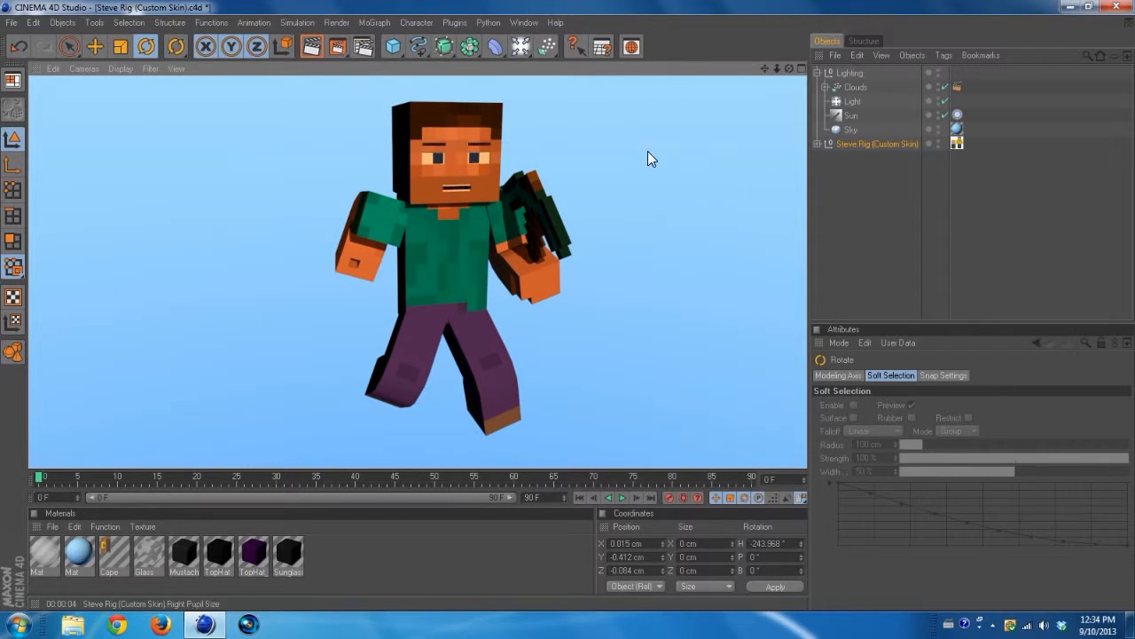
click(67, 47)
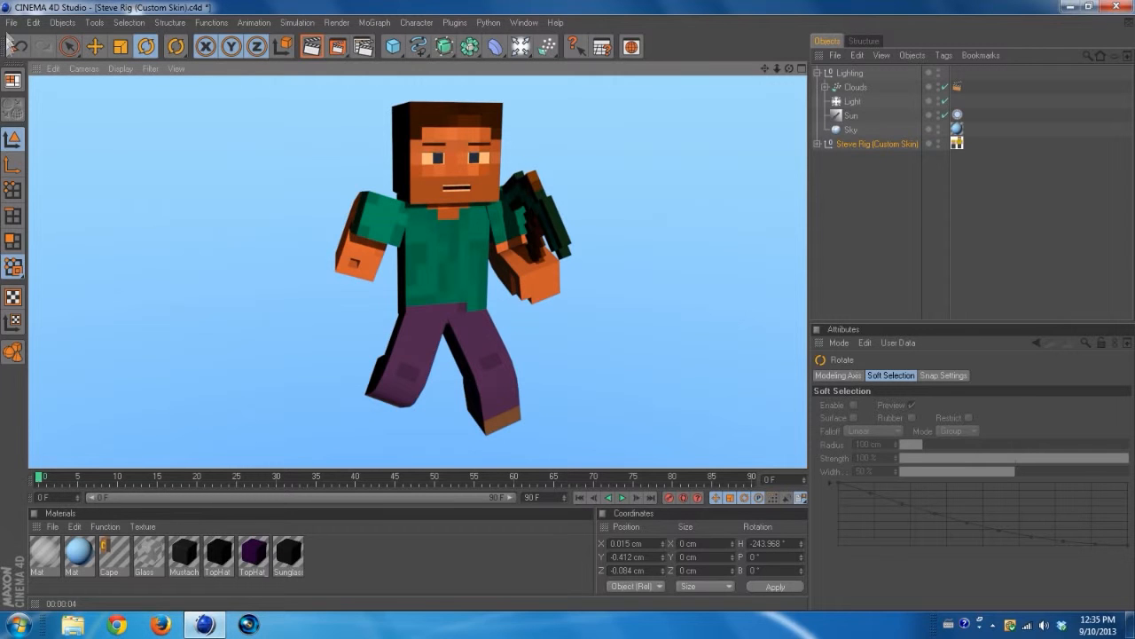
mouse_move(11, 33)
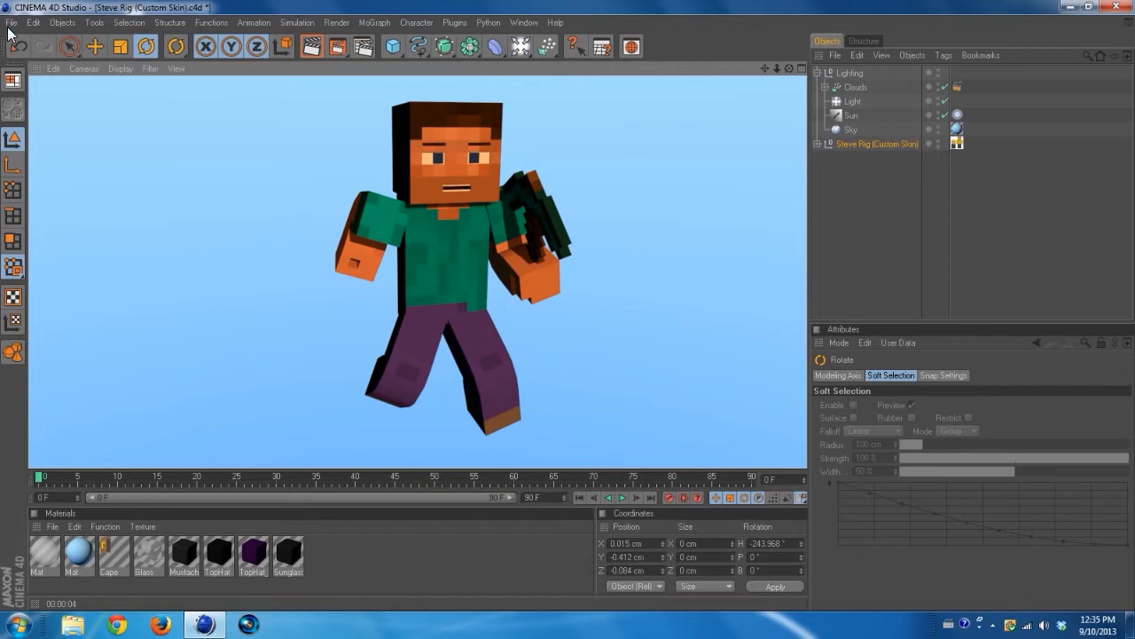